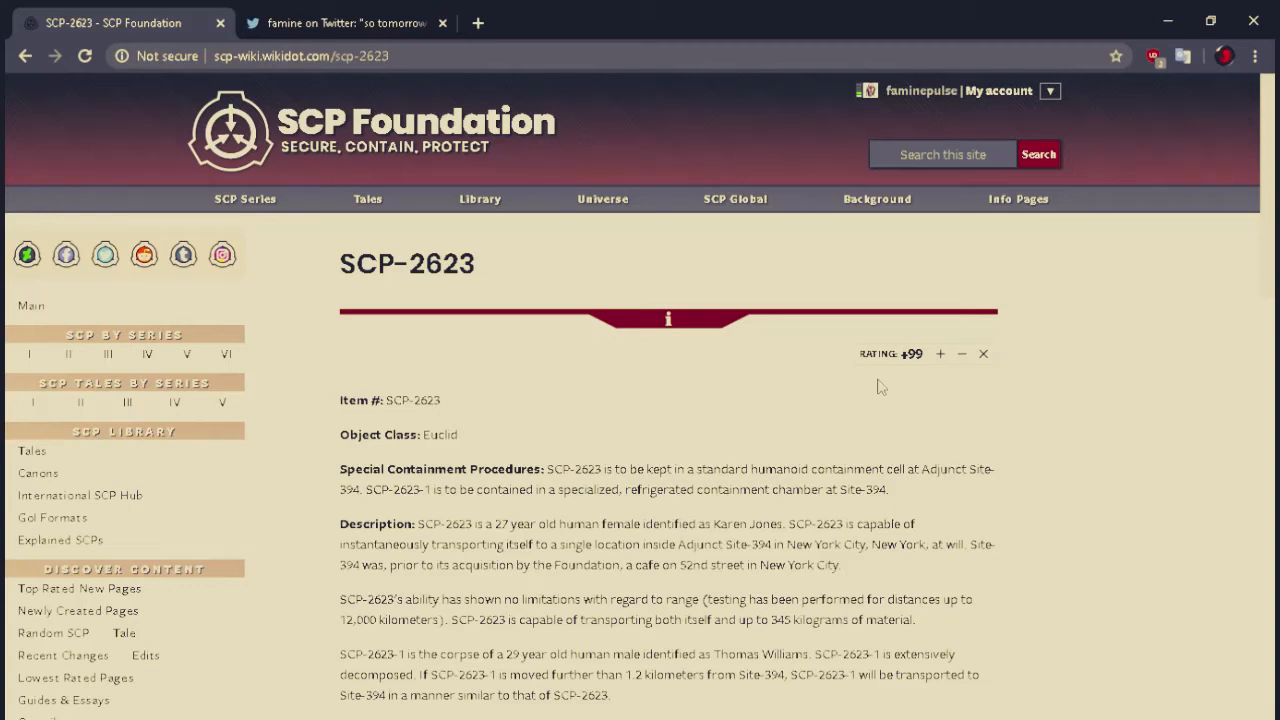
{"action": "mouse_move", "coordinate": [855, 143]}
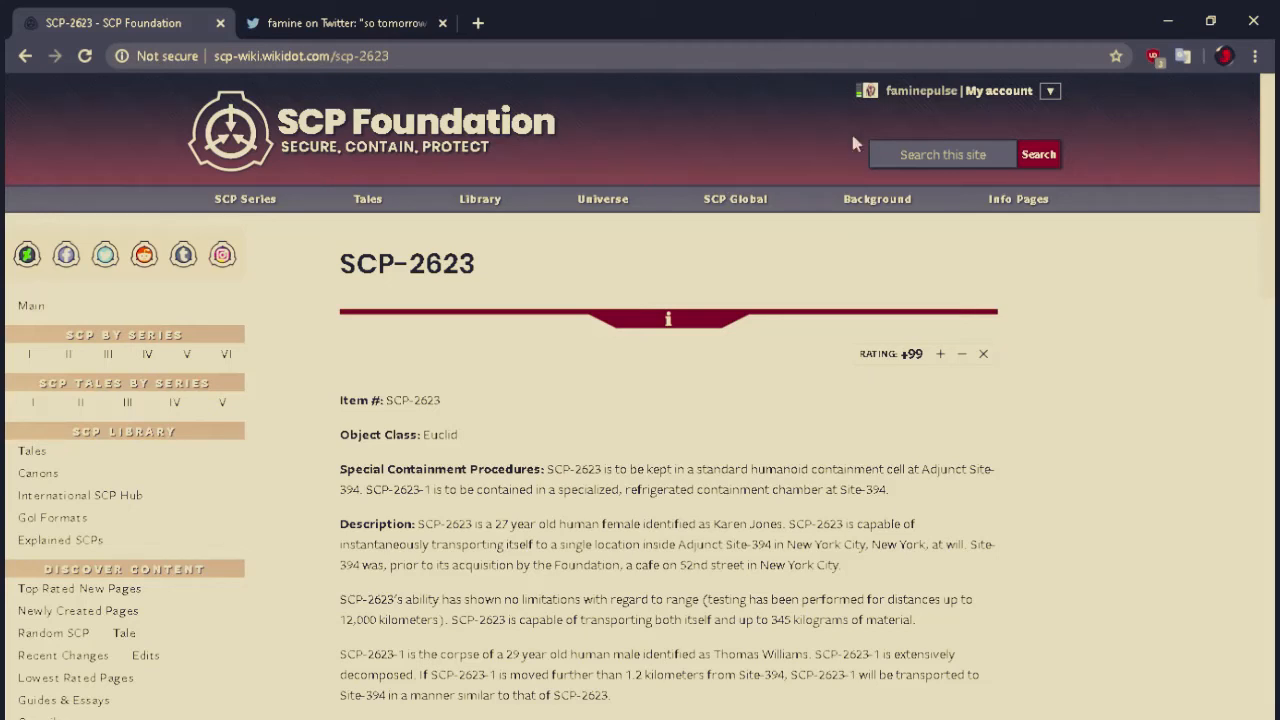
{"action": "mouse_move", "coordinate": [575, 278]}
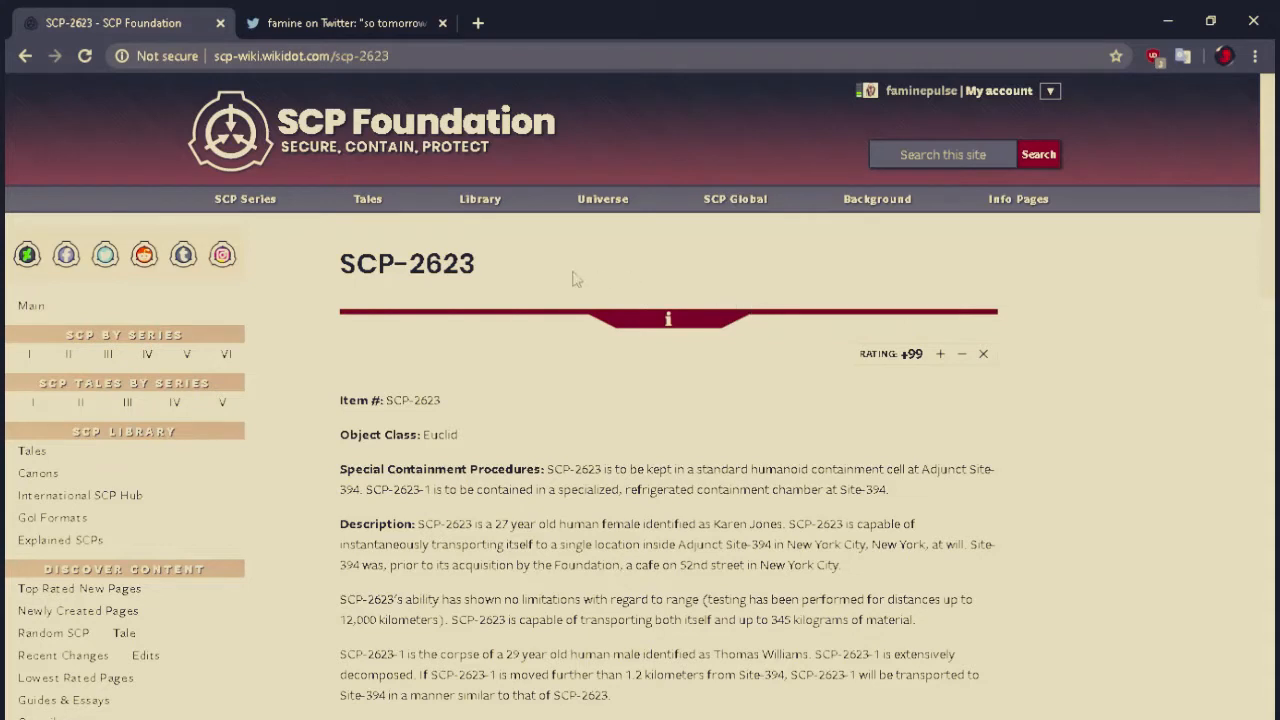
{"action": "mouse_move", "coordinate": [302, 260]}
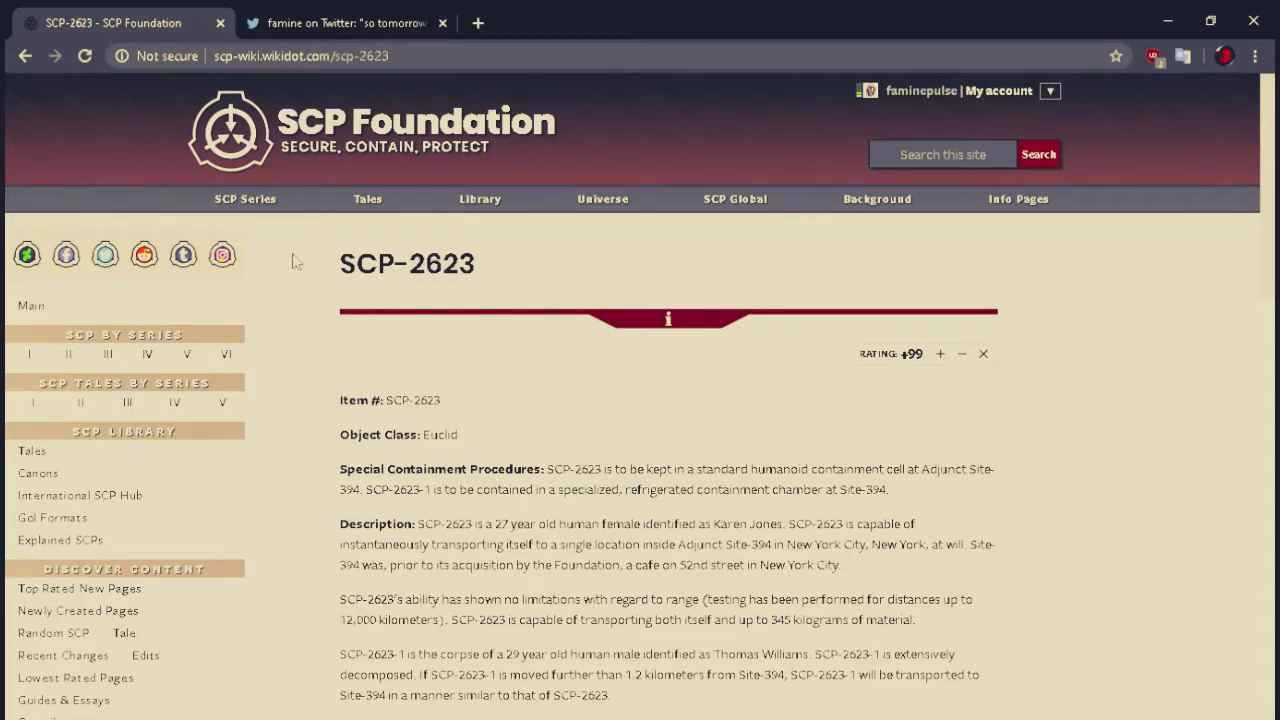
- Read the Twitter reply recommending SCP-2623, then return to the SCP-2623 article
{"action": "scroll", "scroll_direction": "down", "scroll_amount": 3}
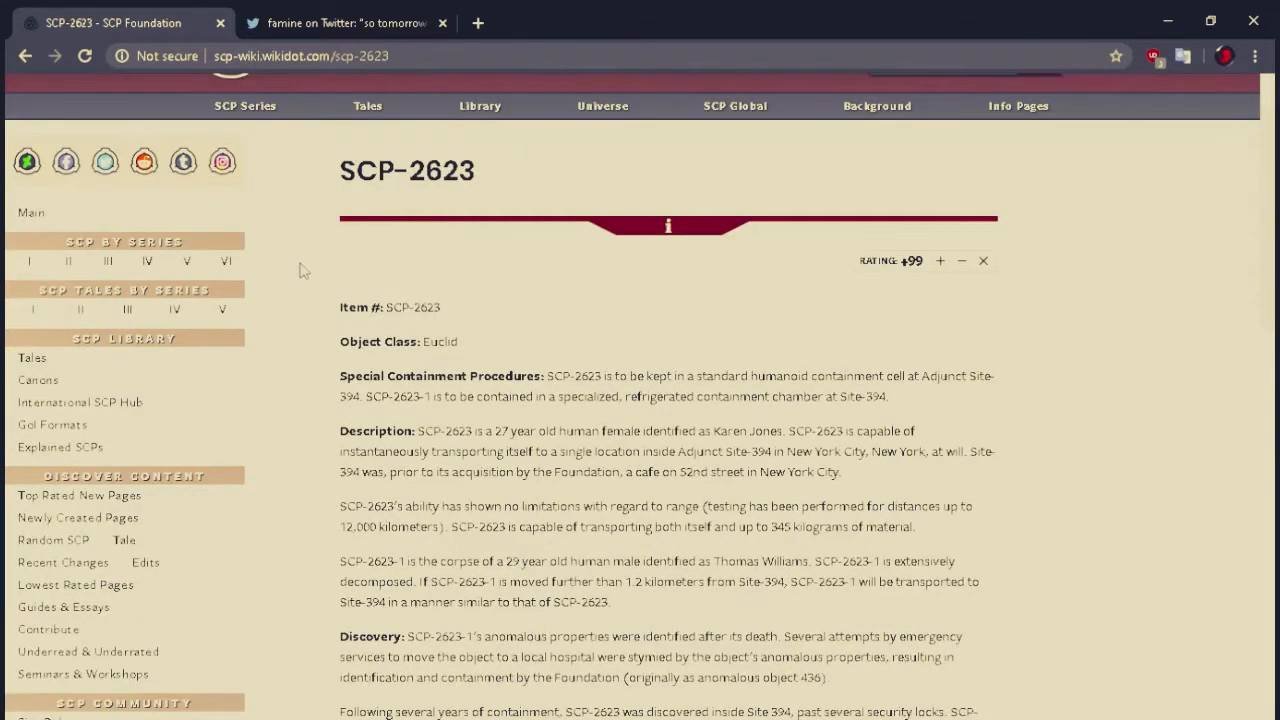
{"action": "scroll", "scroll_direction": "up", "scroll_amount": 3}
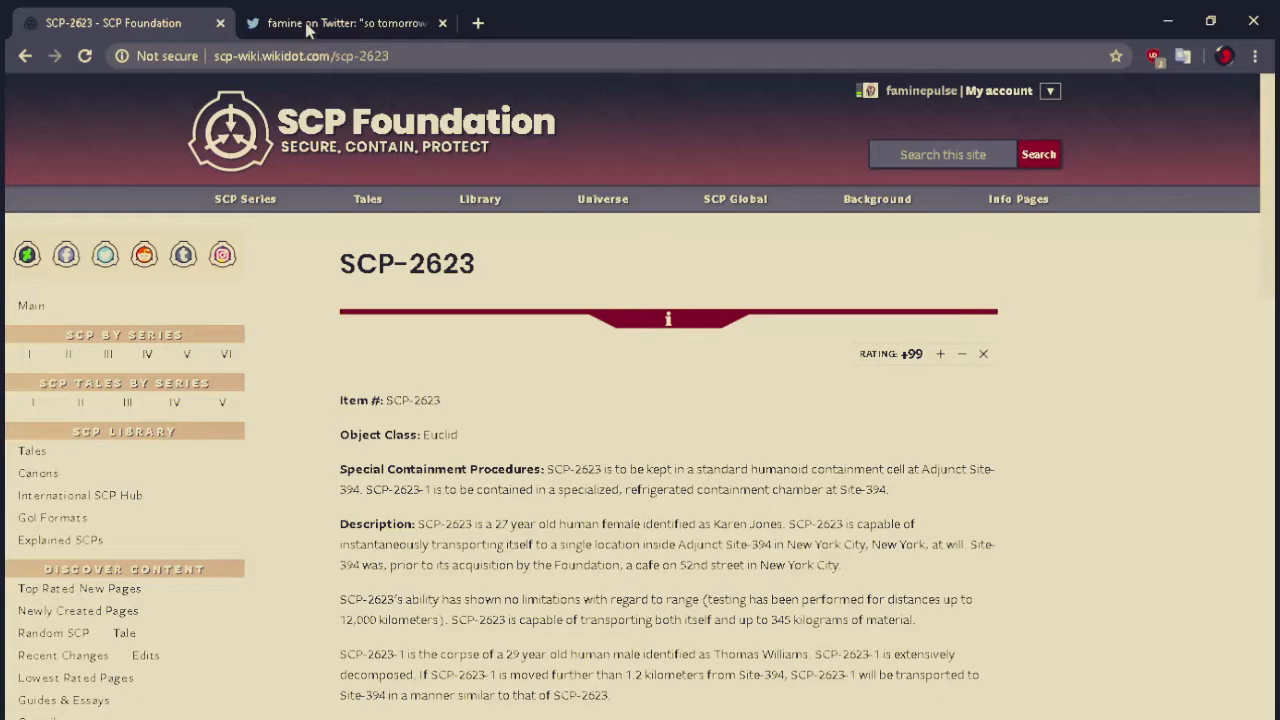
{"action": "left_click", "coordinate": [345, 22]}
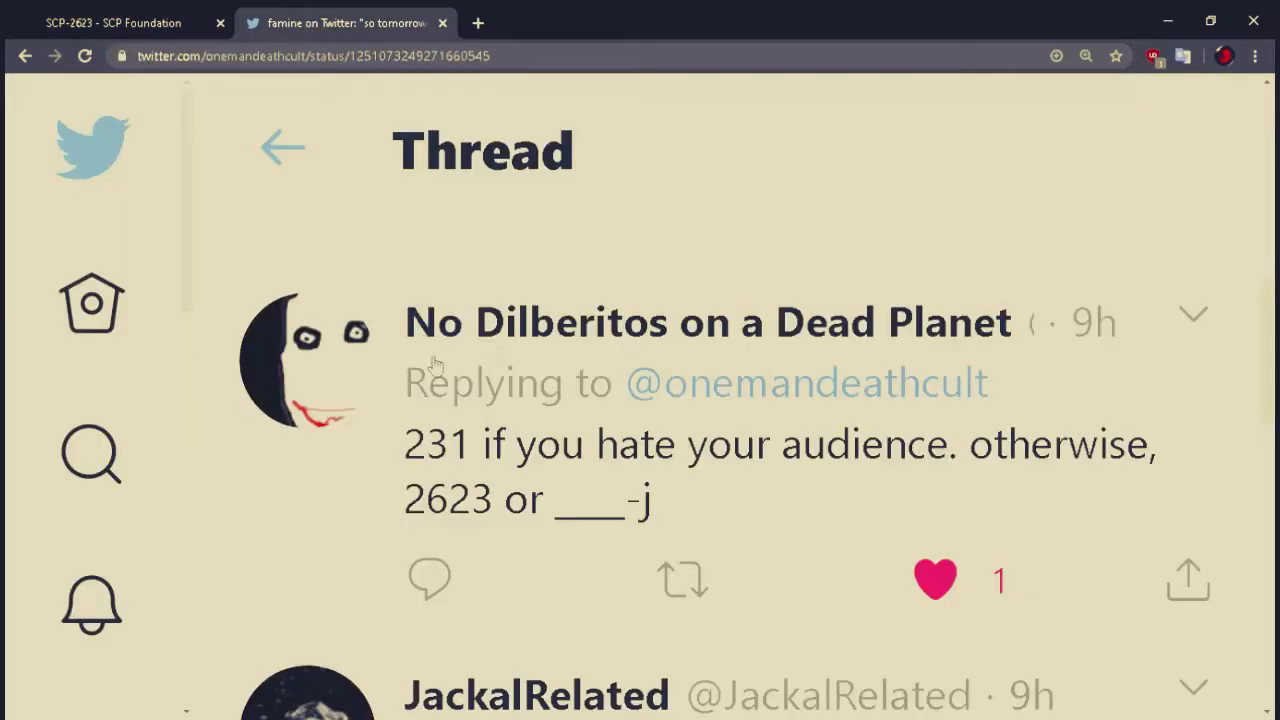
{"action": "mouse_move", "coordinate": [225, 318]}
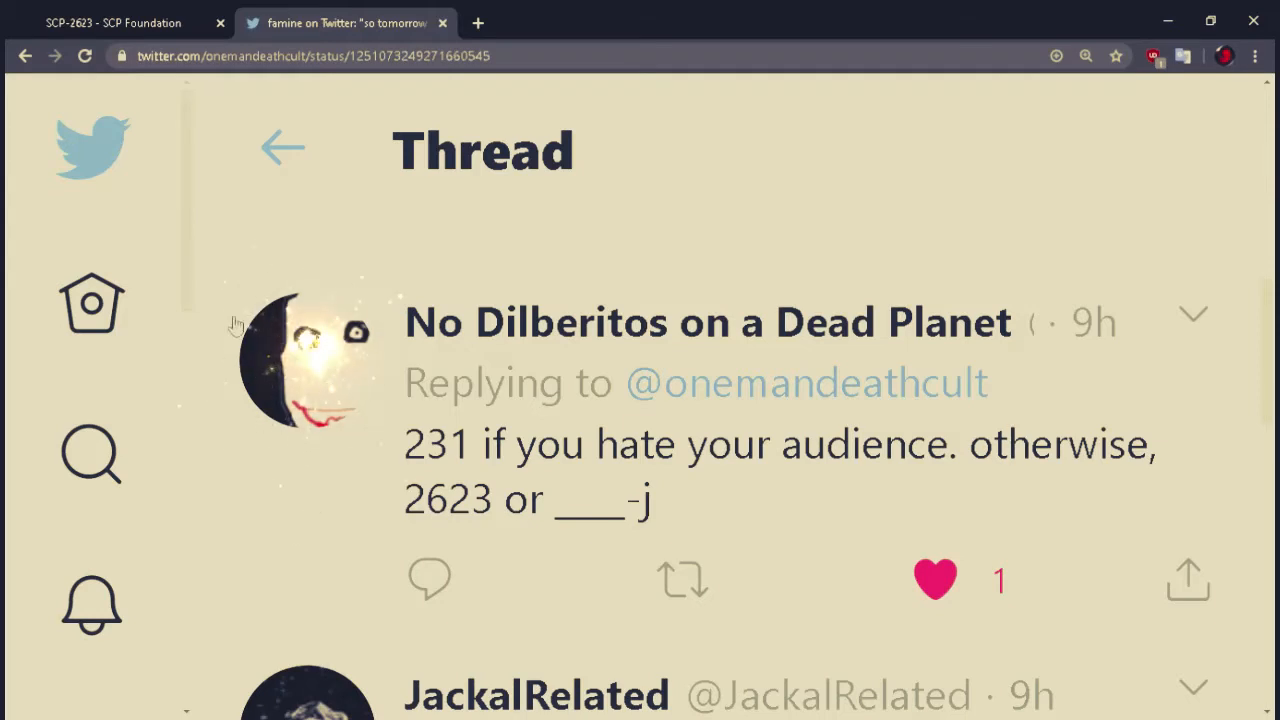
{"action": "double_click", "coordinate": [483, 149]}
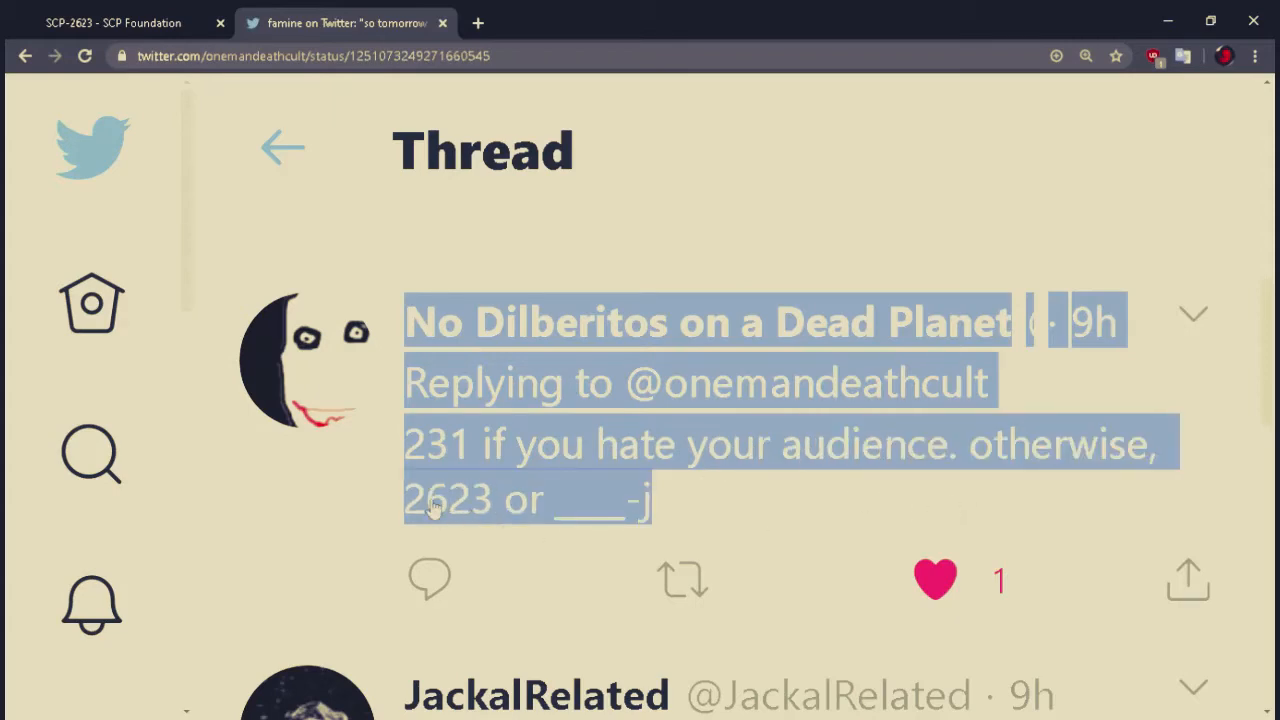
{"action": "left_click", "coordinate": [113, 22]}
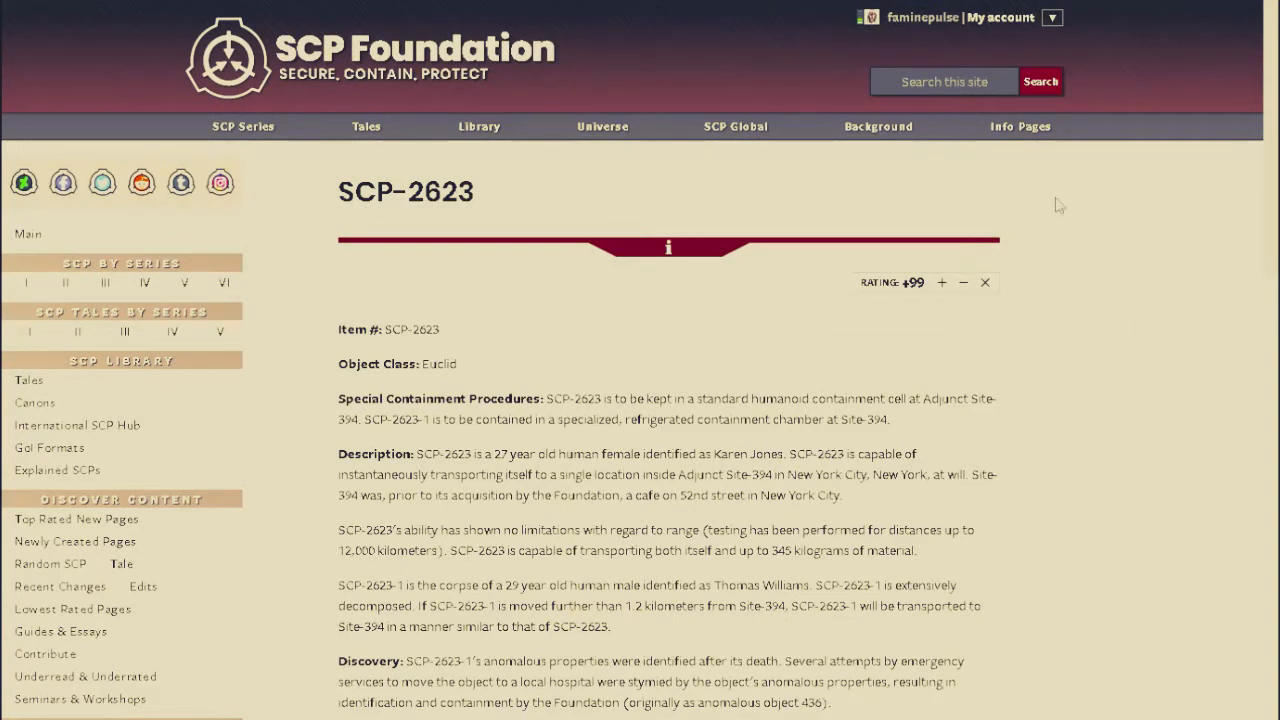
- Open SCP-2623's +99 rating panel and scroll through the users who rated it
{"action": "scroll", "scroll_direction": "down", "scroll_amount": 3}
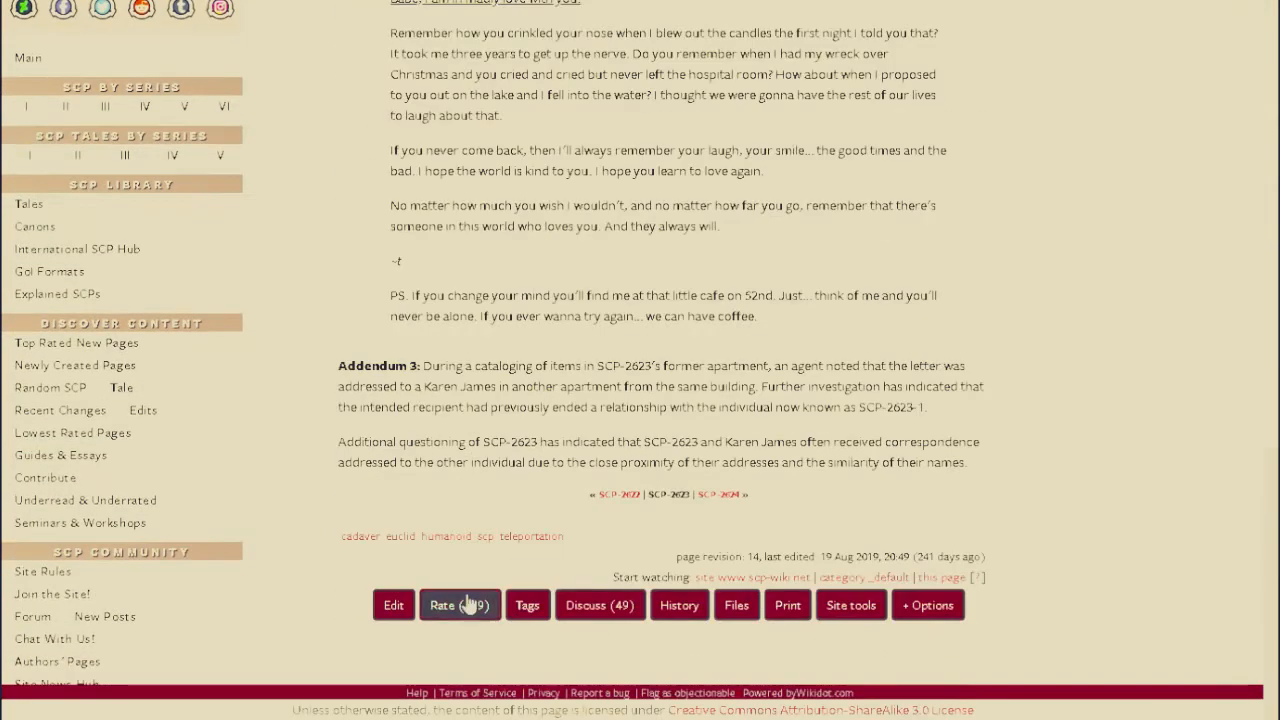
{"action": "left_click", "coordinate": [459, 604]}
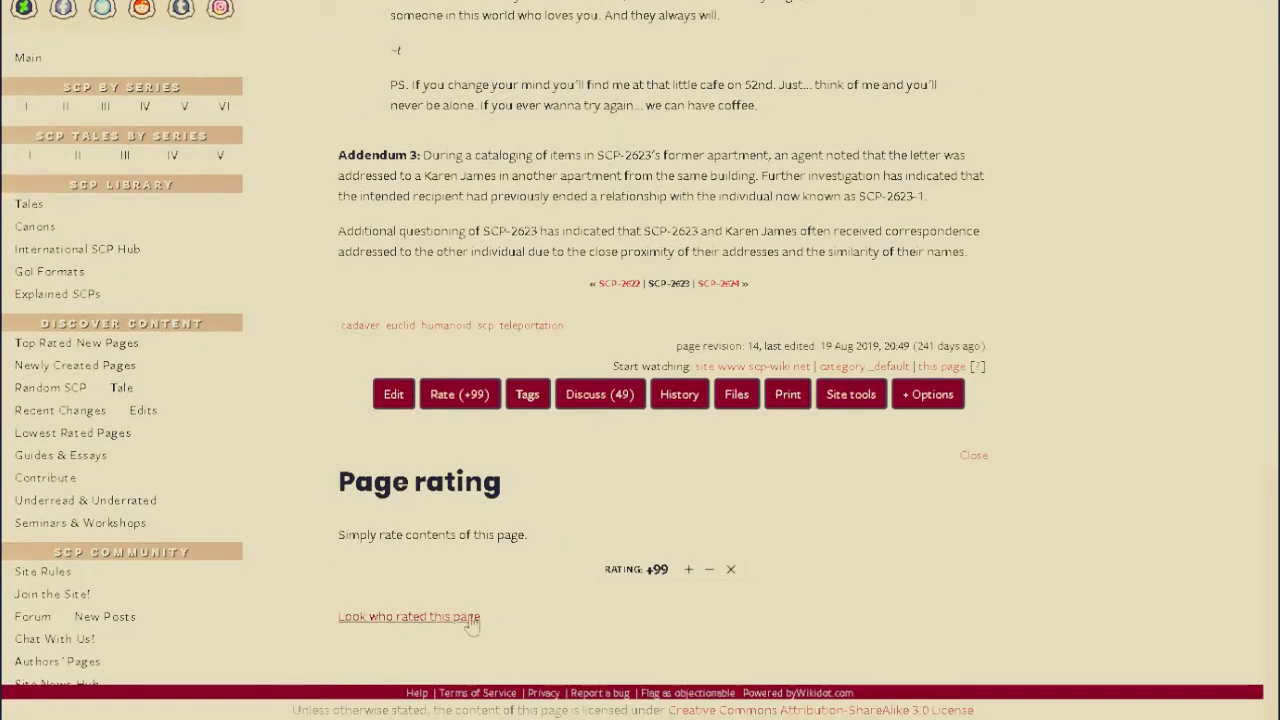
{"action": "left_click", "coordinate": [408, 616]}
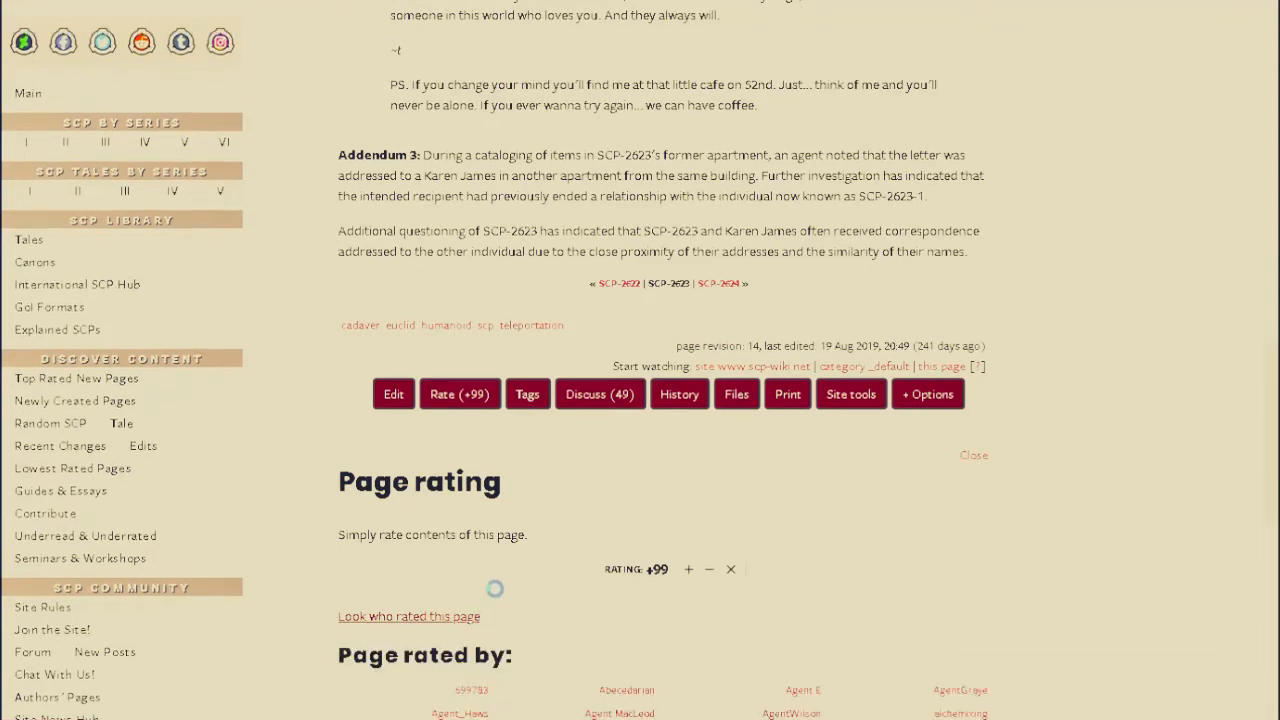
{"action": "scroll", "scroll_direction": "down", "scroll_amount": 3}
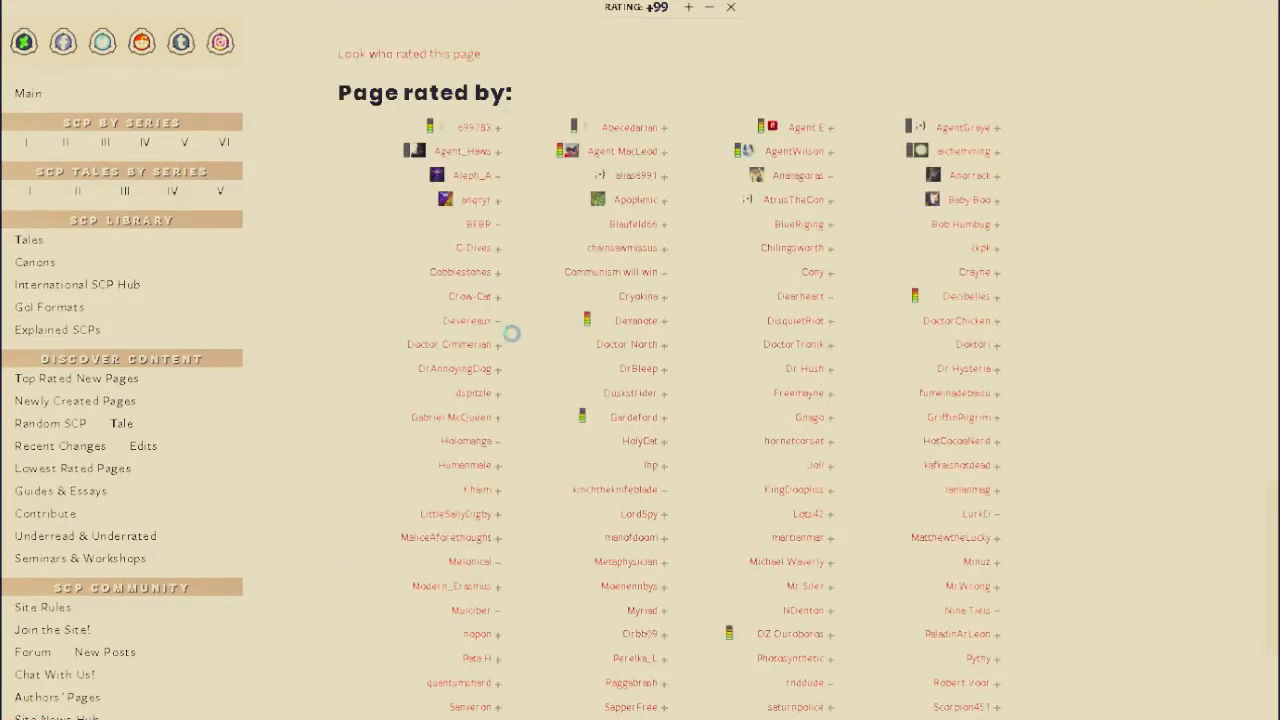
{"action": "scroll", "scroll_direction": "down", "scroll_amount": 3}
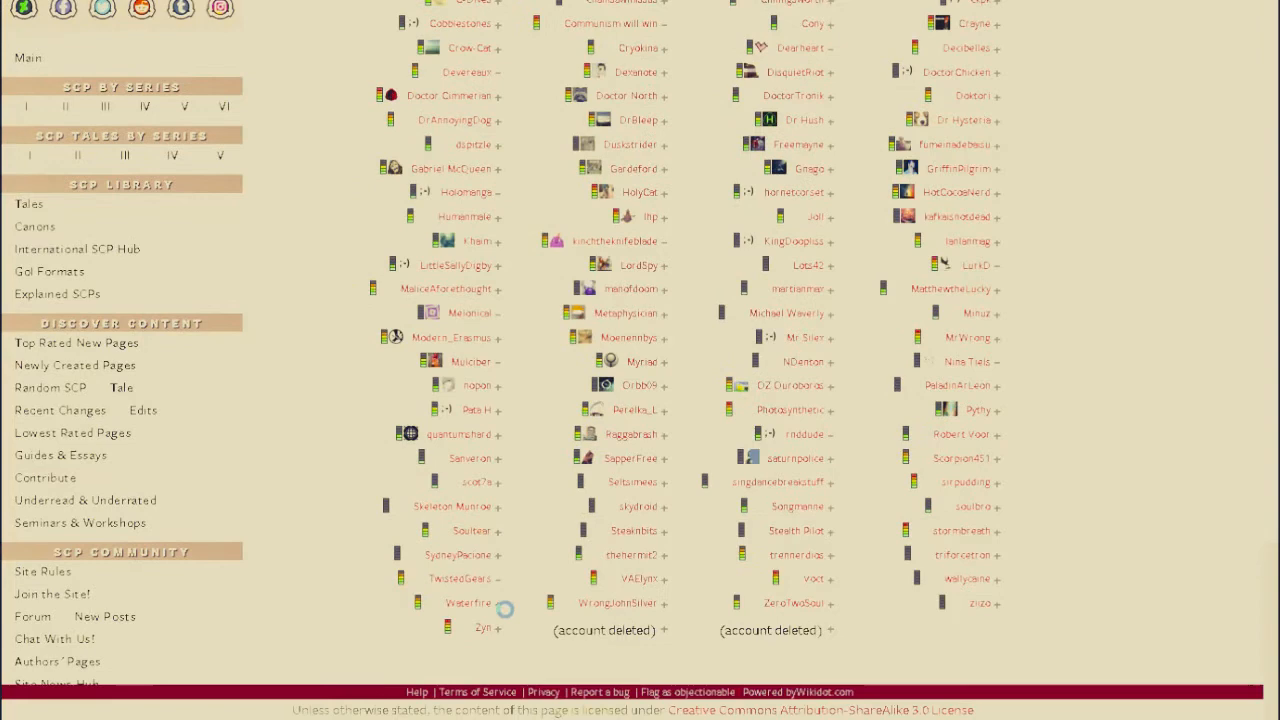
{"action": "mouse_move", "coordinate": [469, 602]}
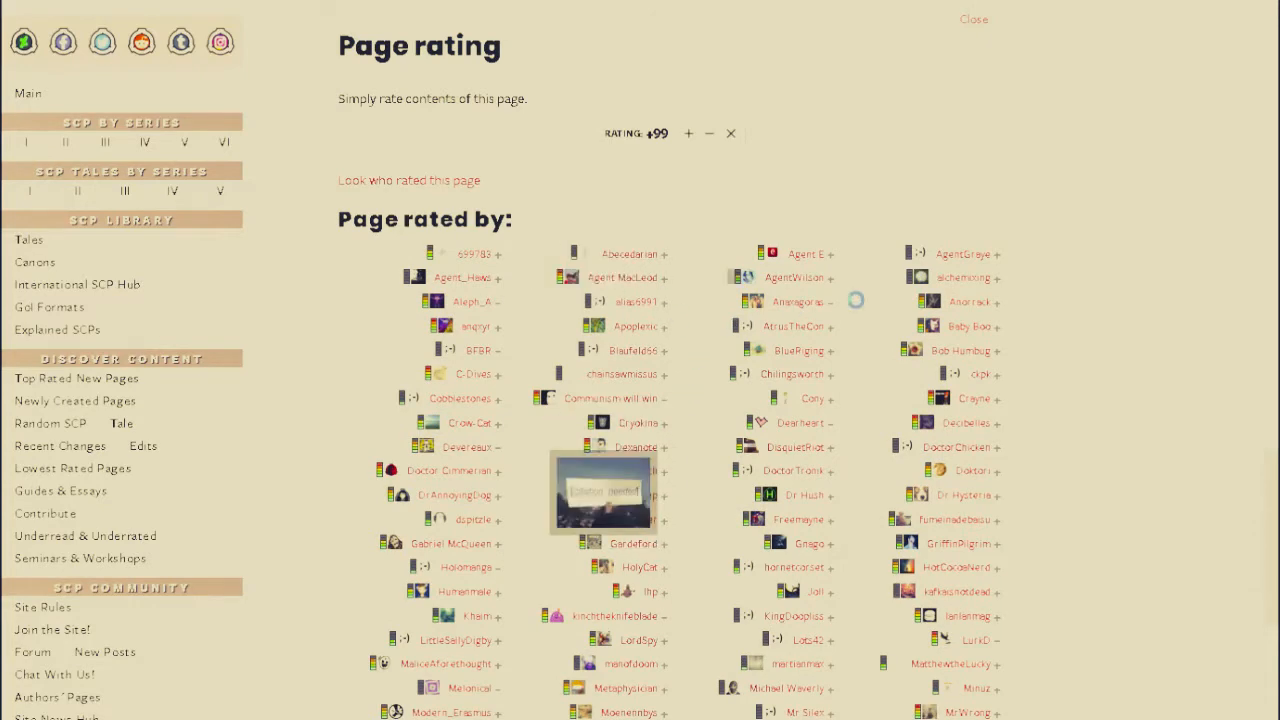
{"action": "scroll", "scroll_direction": "down", "scroll_amount": 3}
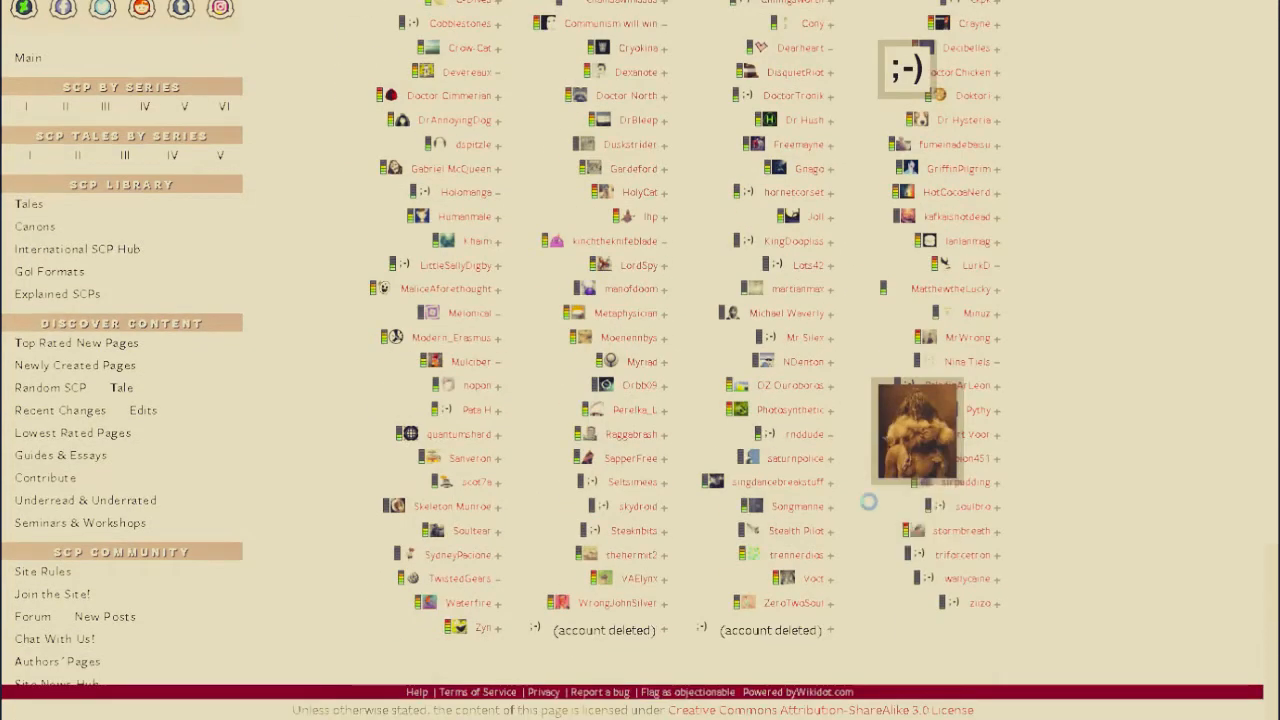
{"action": "left_click", "coordinate": [679, 427]}
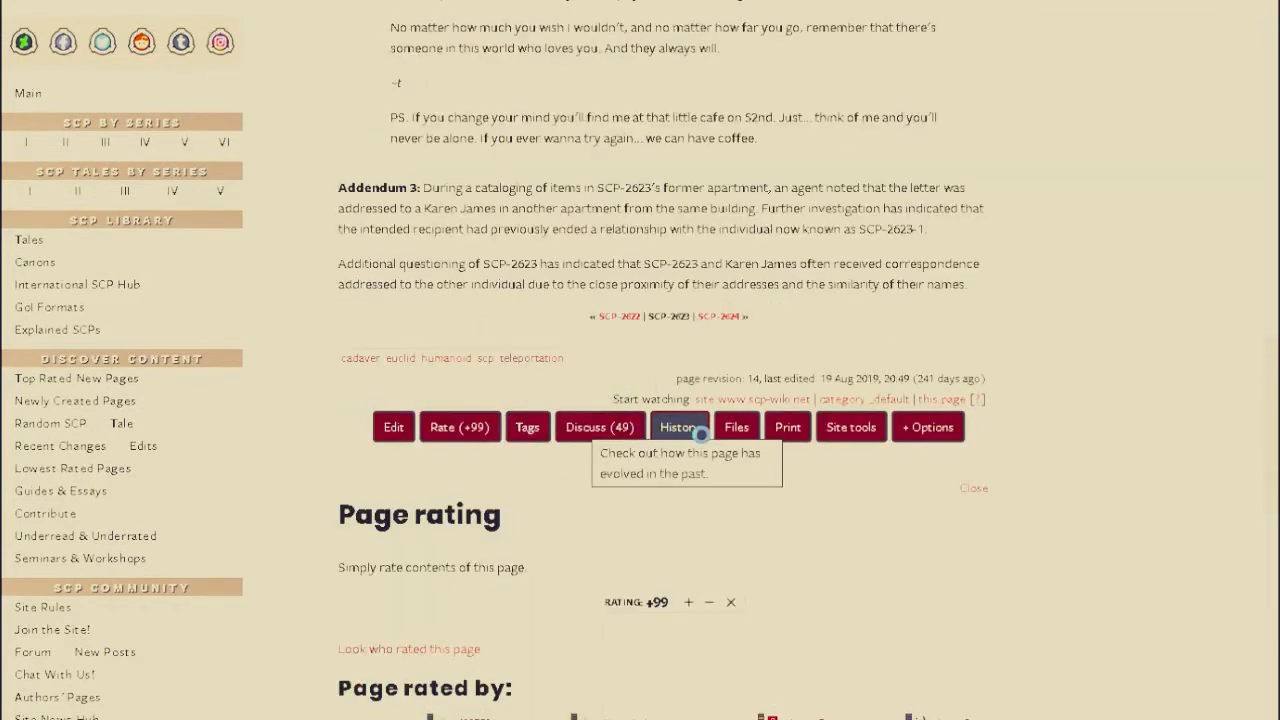
- Review SCP-2623's revisions 0–14, then open its 49-post discussion thread
{"action": "left_click", "coordinate": [679, 427]}
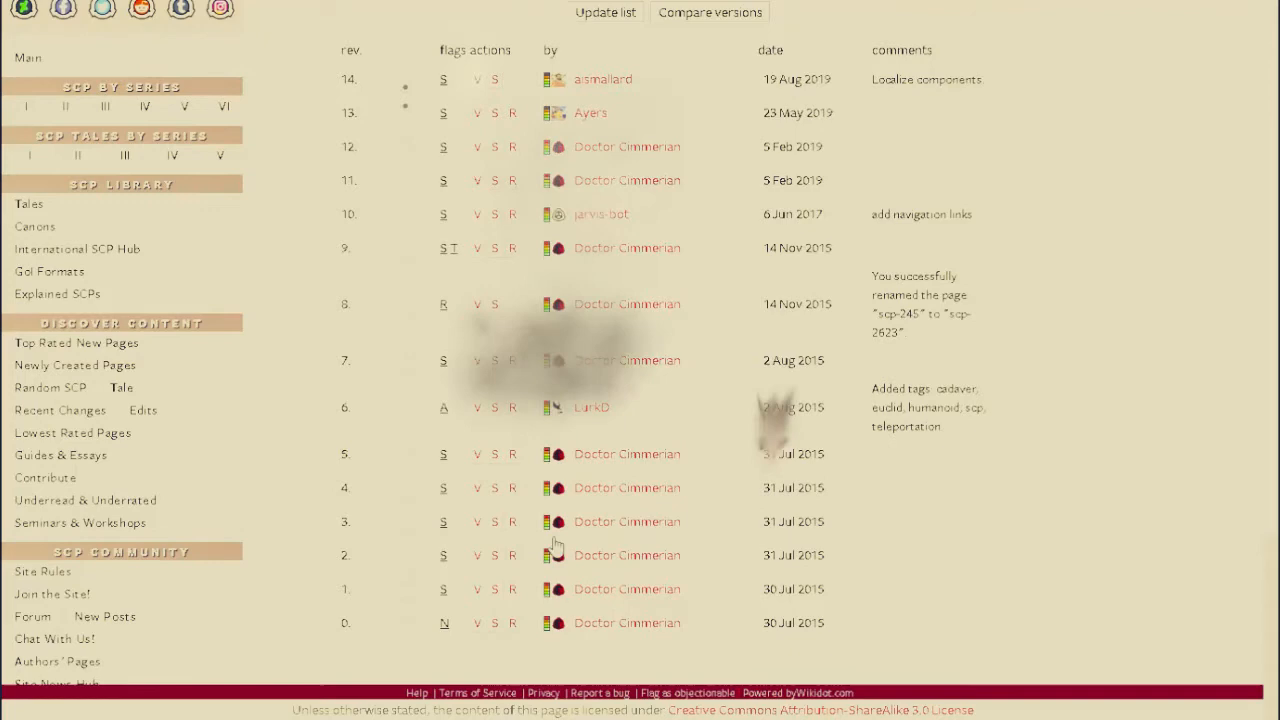
{"action": "scroll", "scroll_direction": "up", "scroll_amount": 3}
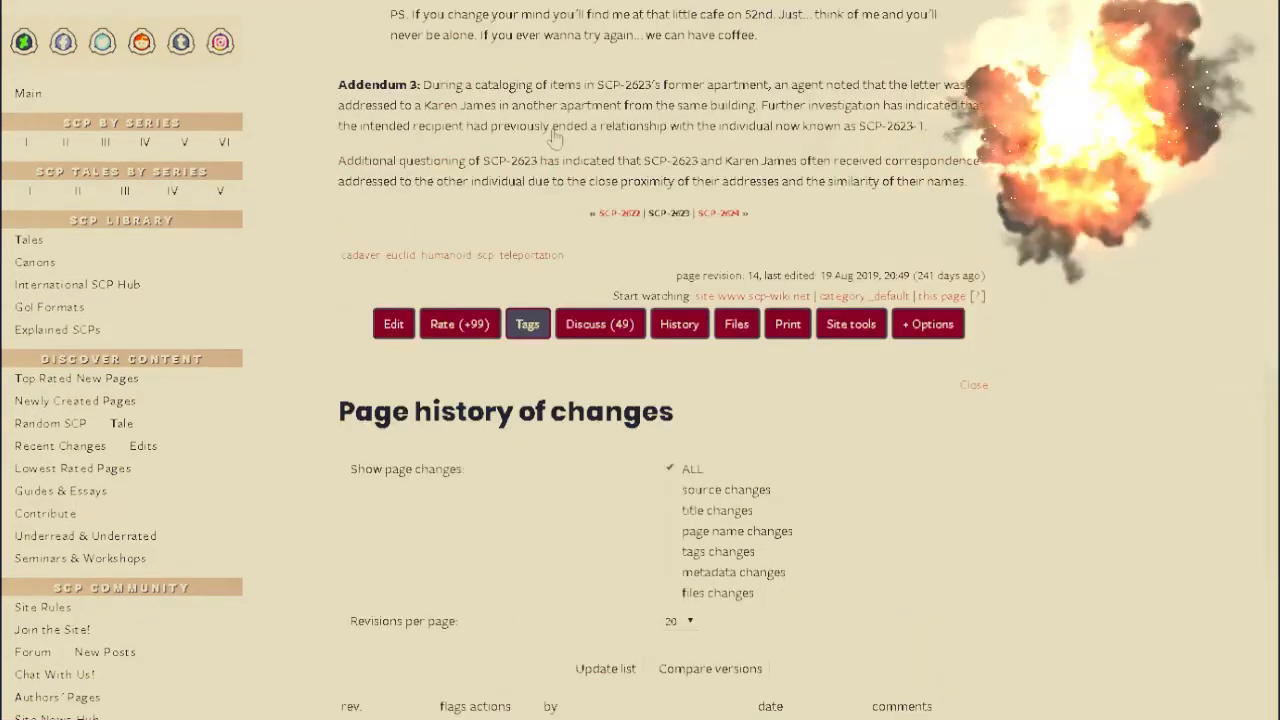
{"action": "mouse_move", "coordinate": [600, 323]}
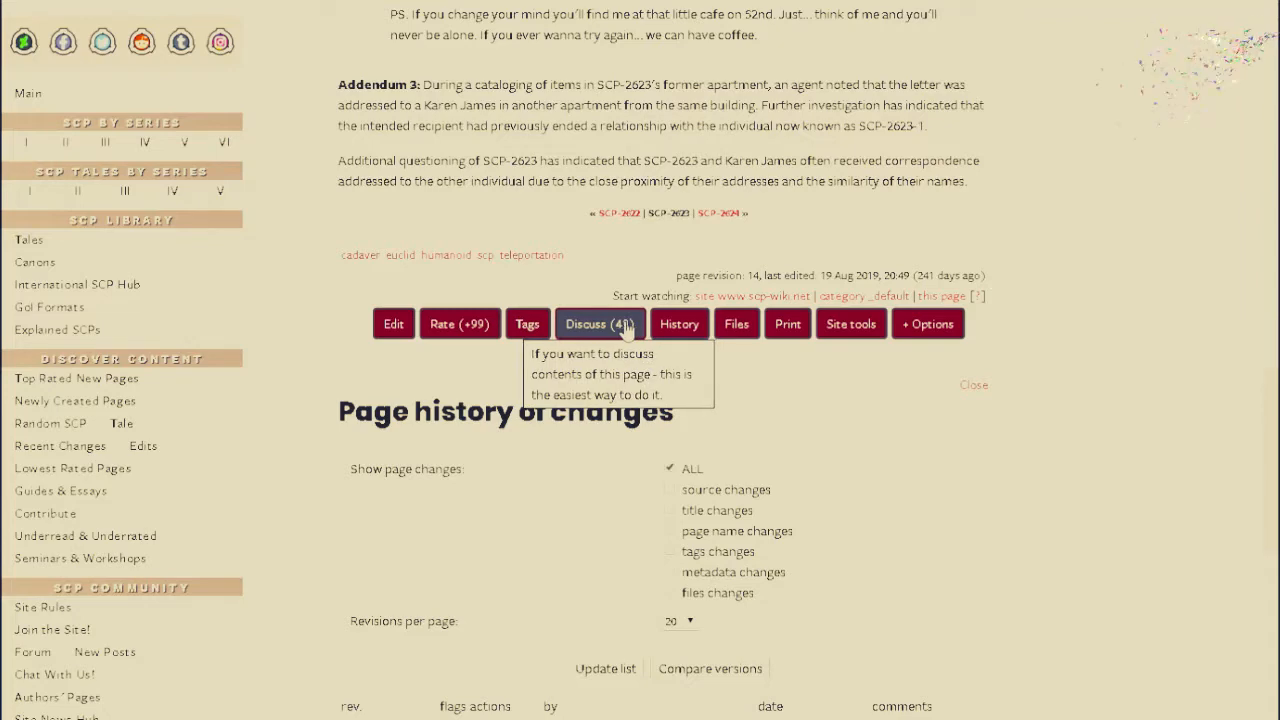
{"action": "left_click", "coordinate": [598, 323]}
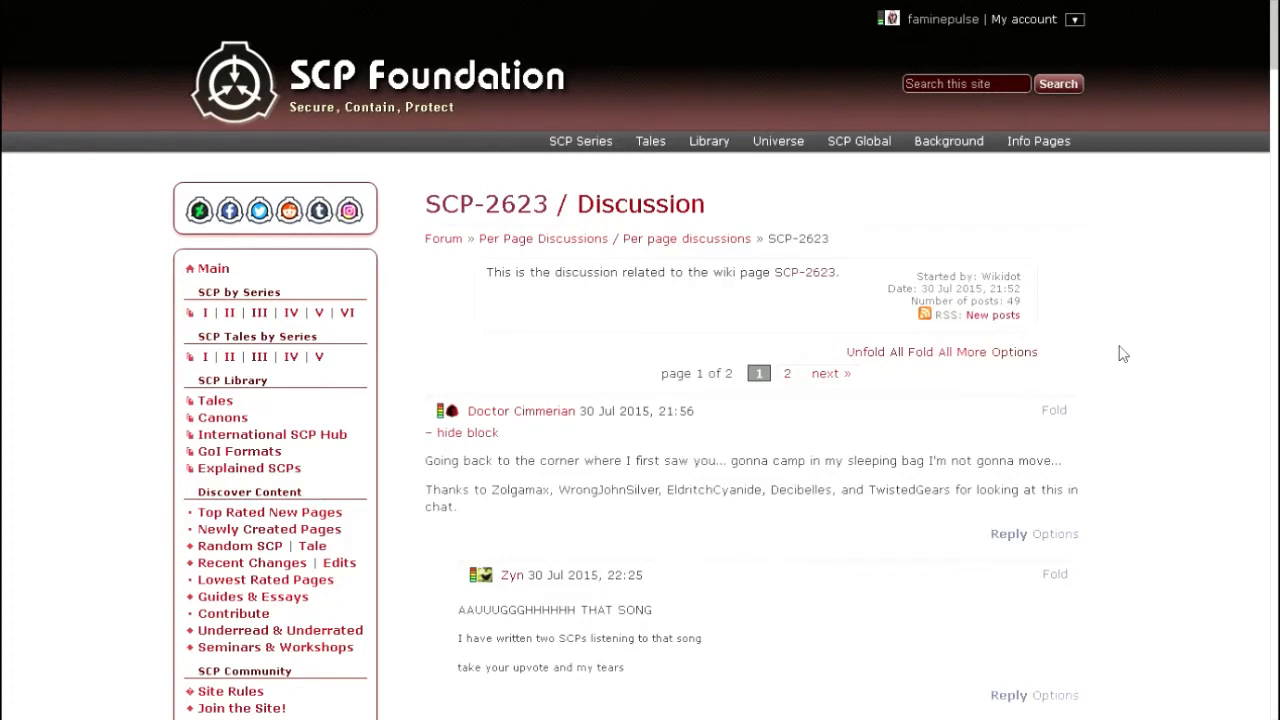
{"action": "mouse_move", "coordinate": [1061, 338]}
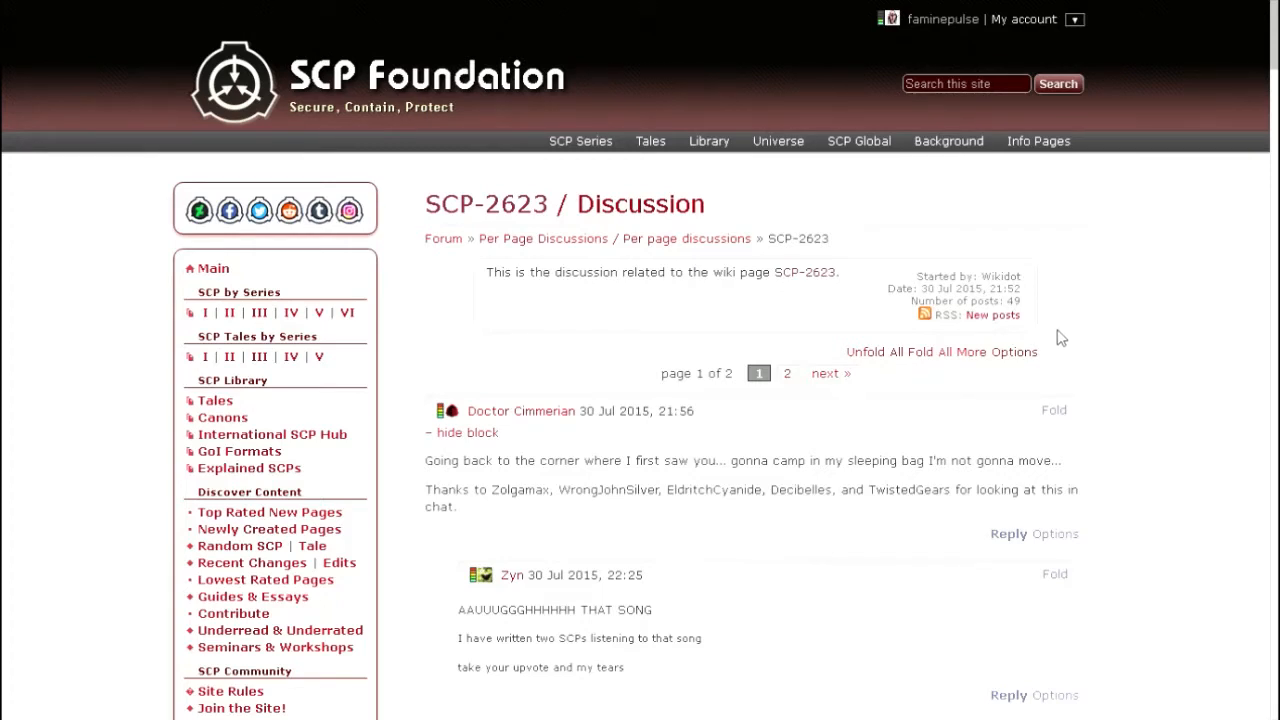
{"action": "mouse_move", "coordinate": [678, 234]}
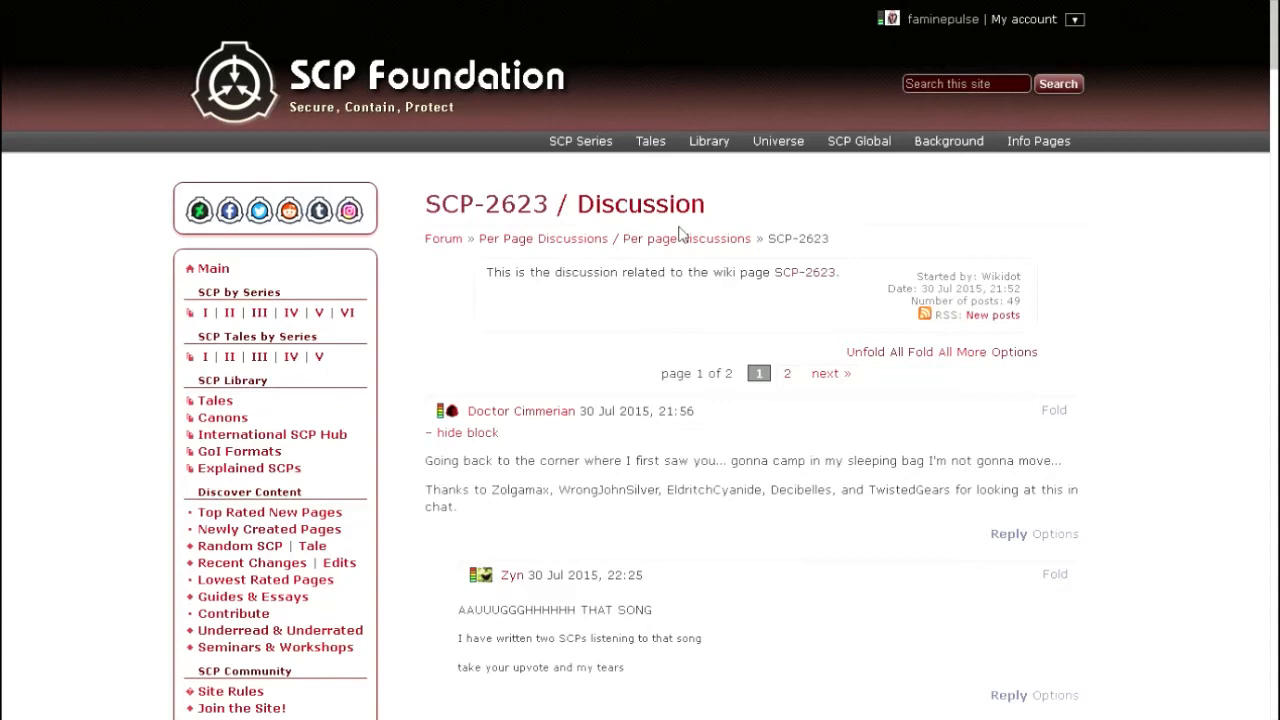
{"action": "mouse_move", "coordinate": [684, 264]}
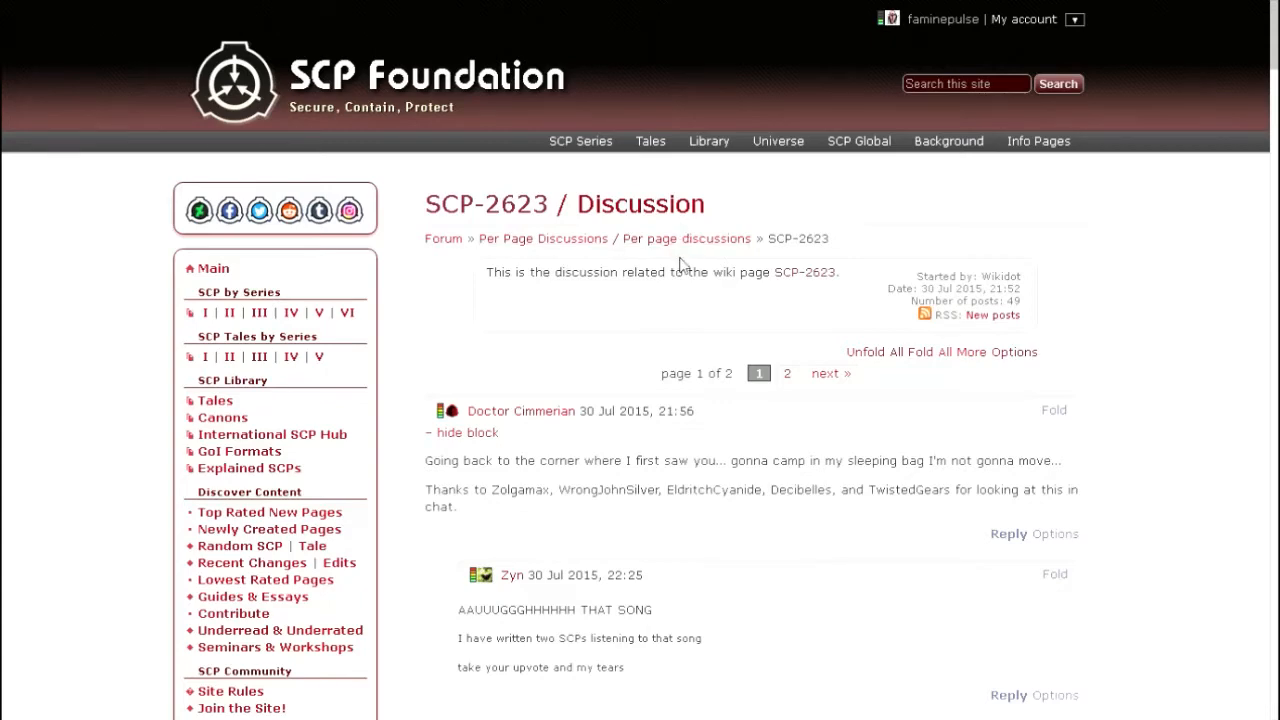
{"action": "scroll", "scroll_direction": "down", "scroll_amount": 3}
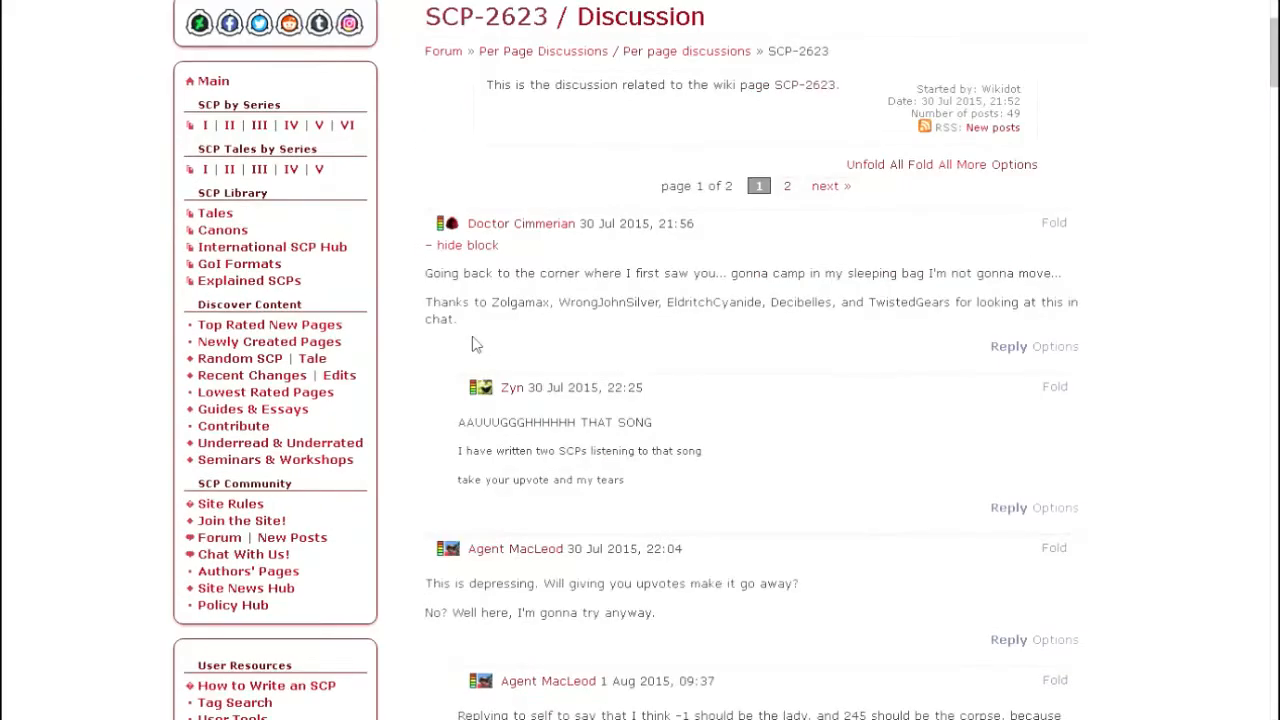
{"action": "mouse_move", "coordinate": [773, 378]}
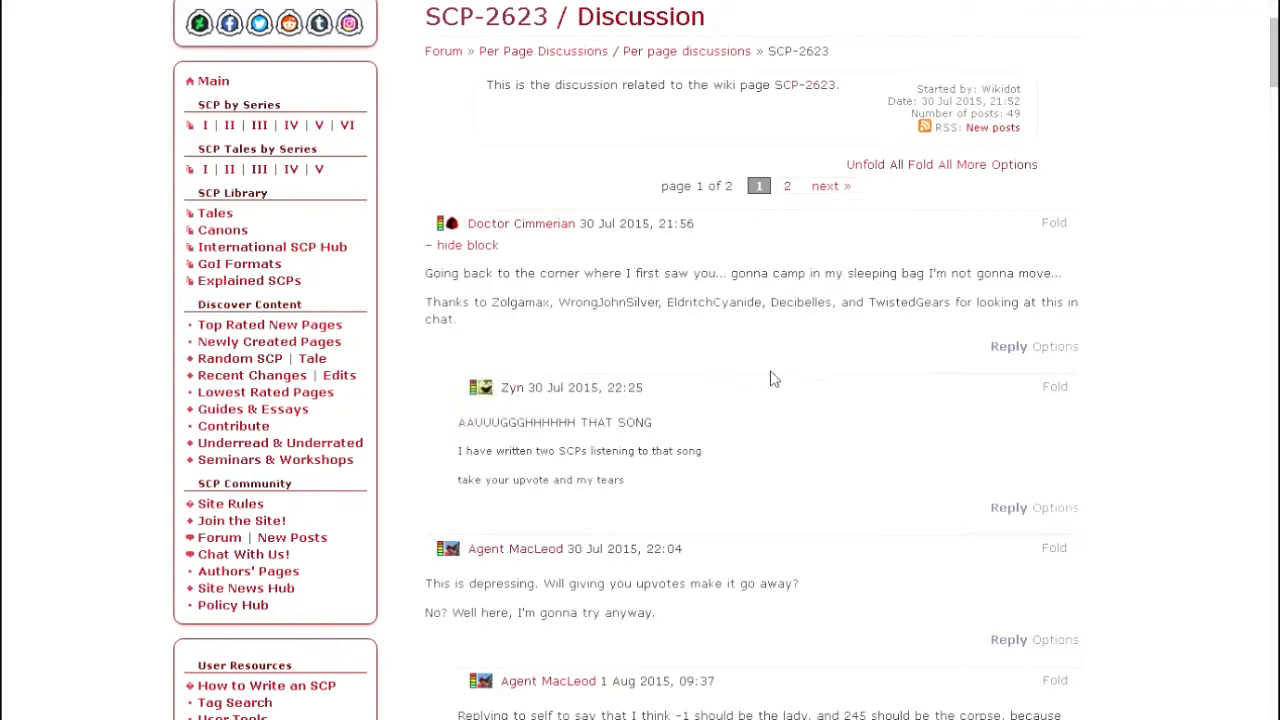
{"action": "scroll", "scroll_direction": "down", "scroll_amount": 3}
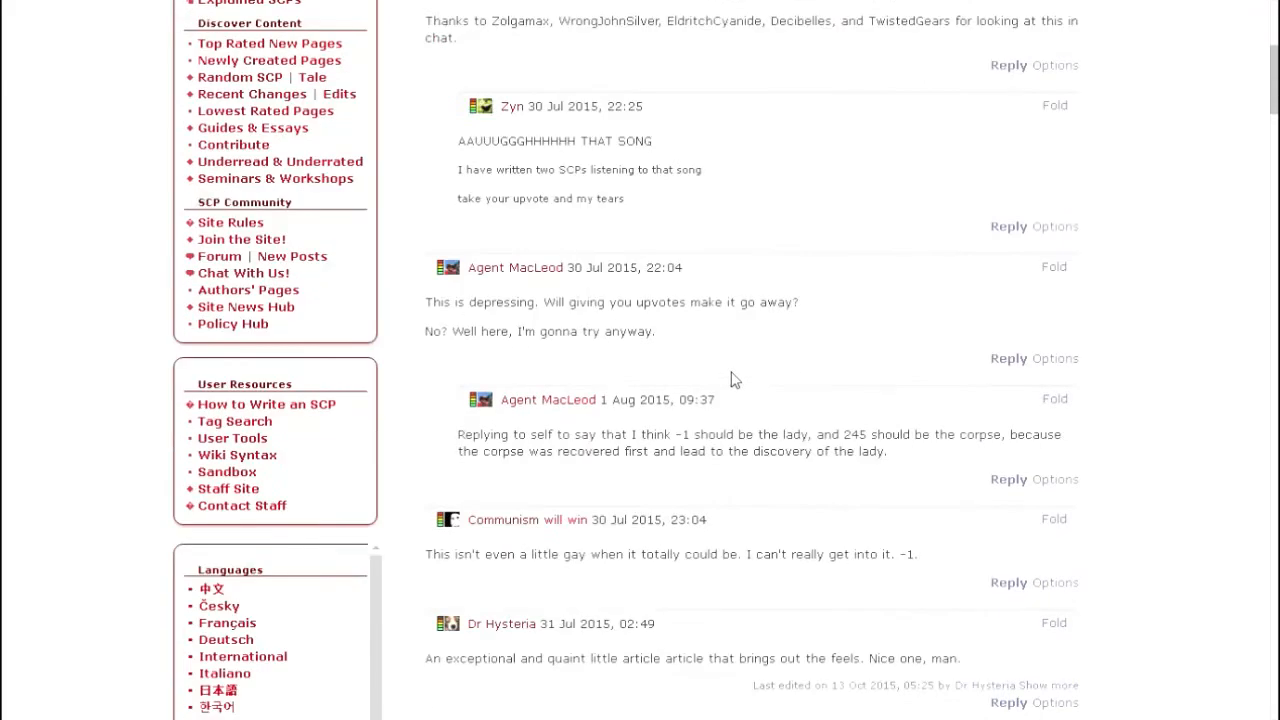
{"action": "scroll", "scroll_direction": "down", "scroll_amount": 3}
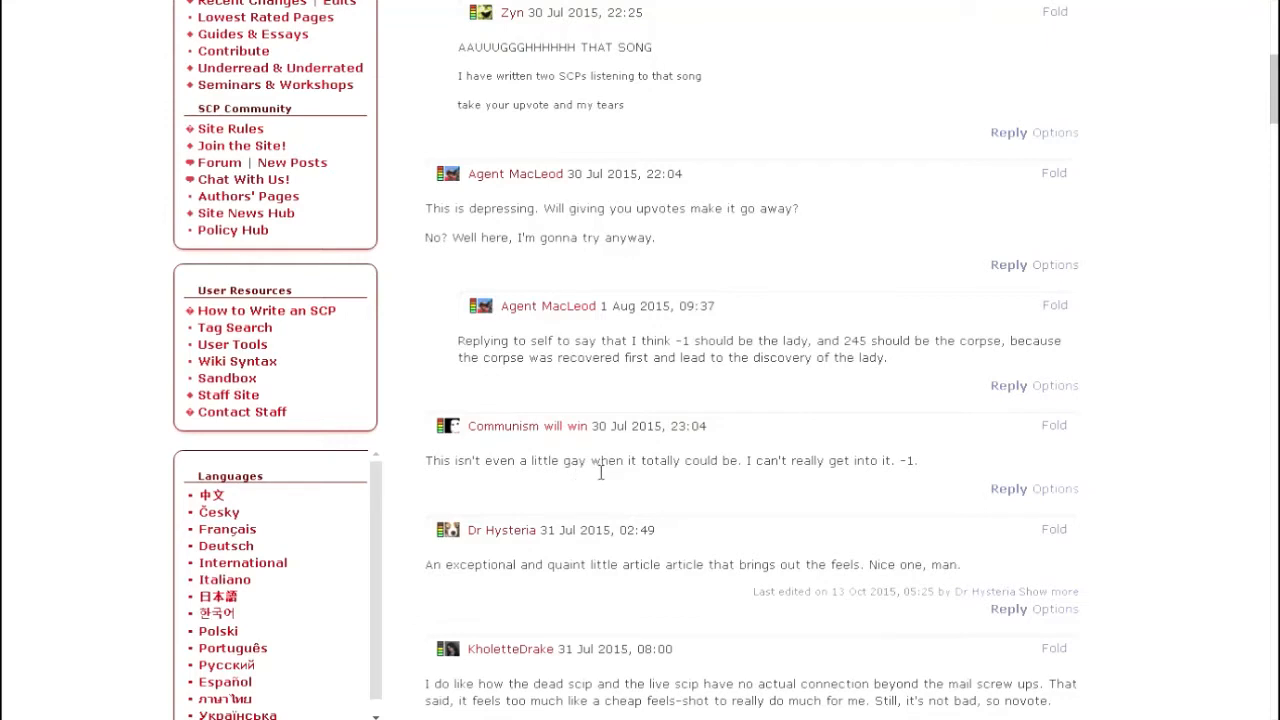
{"action": "left_click_drag", "start_coordinate": [600, 460], "coordinate": [915, 460]}
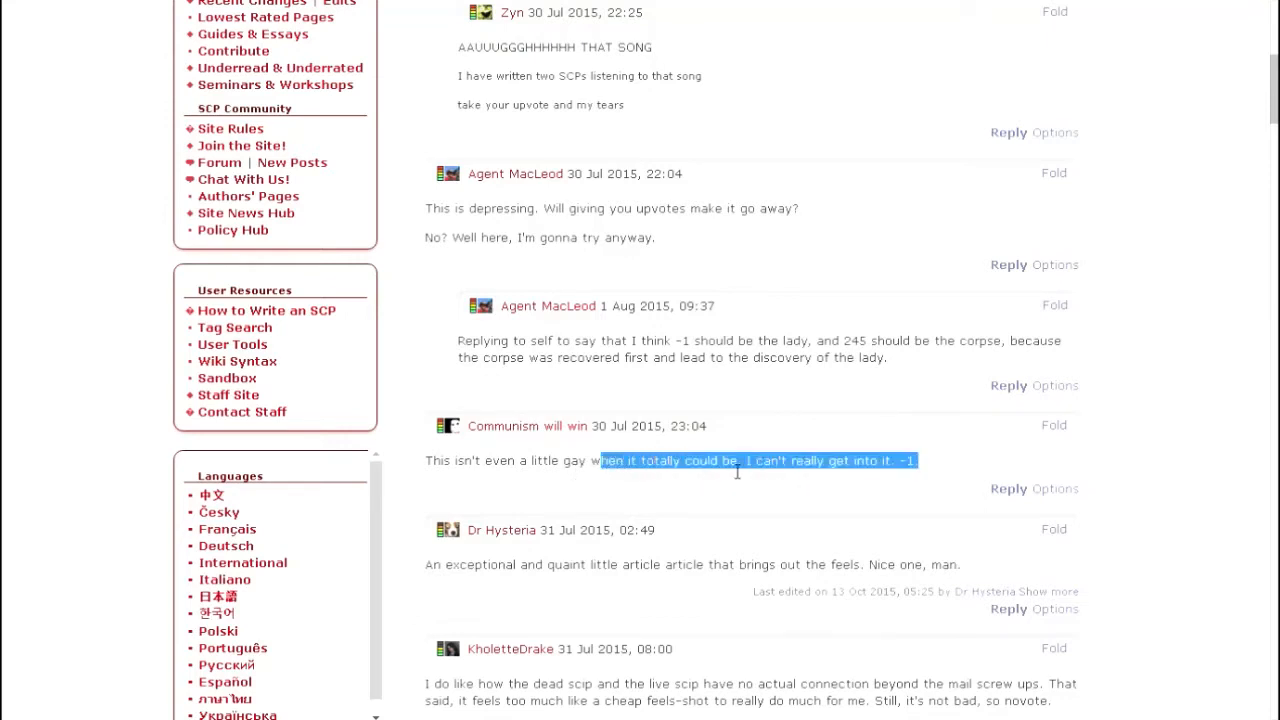
{"action": "left_click", "coordinate": [787, 470]}
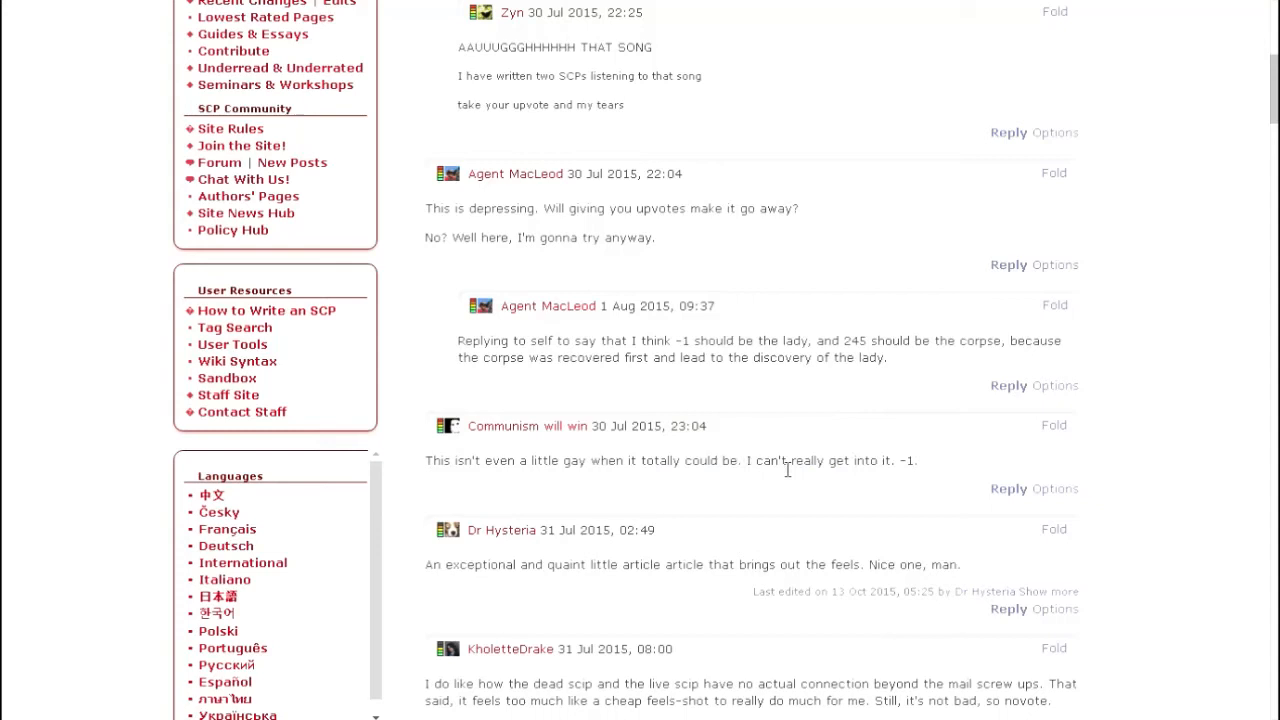
{"action": "scroll", "scroll_direction": "down", "scroll_amount": 3}
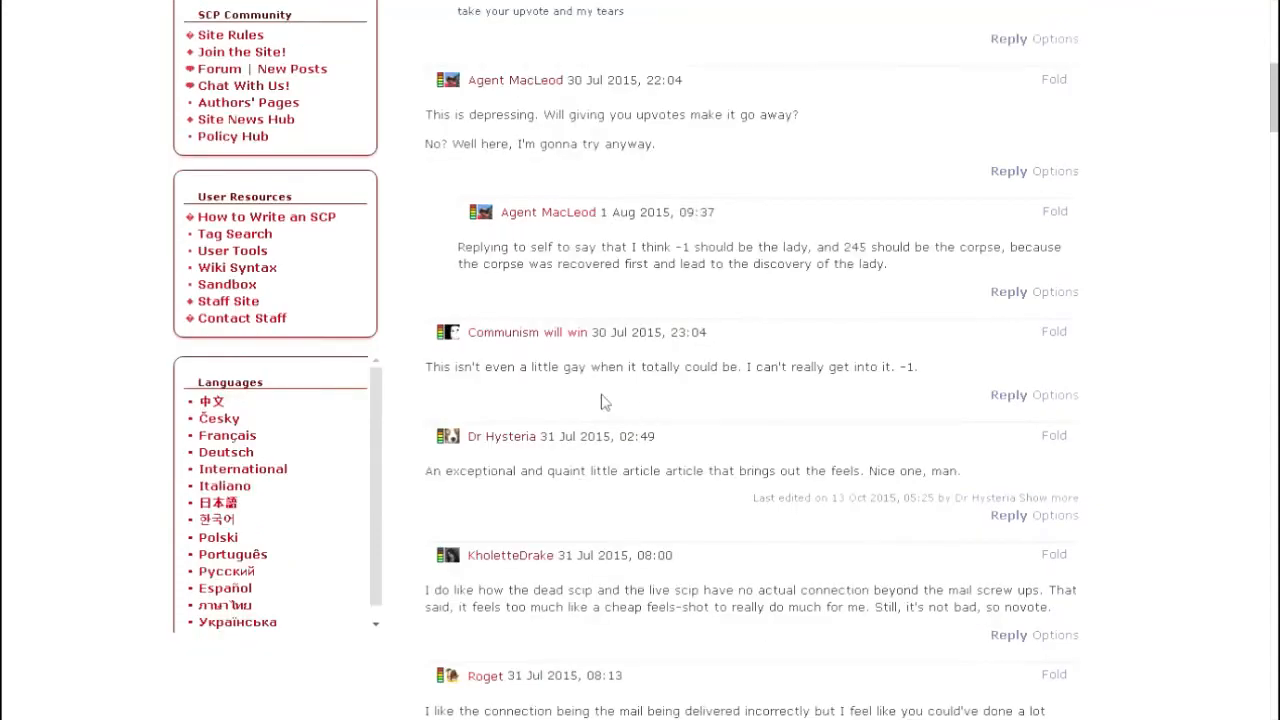
{"action": "mouse_move", "coordinate": [592, 377]}
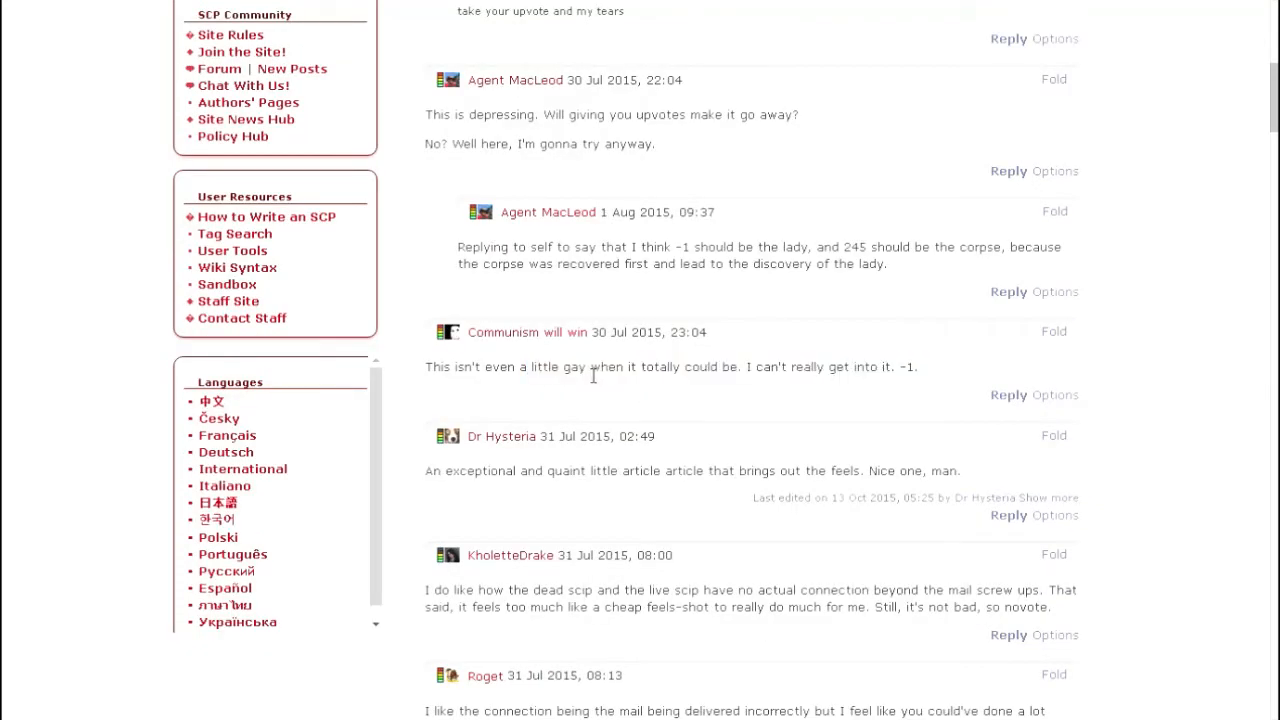
{"action": "left_click_drag", "start_coordinate": [515, 366], "coordinate": [603, 366]}
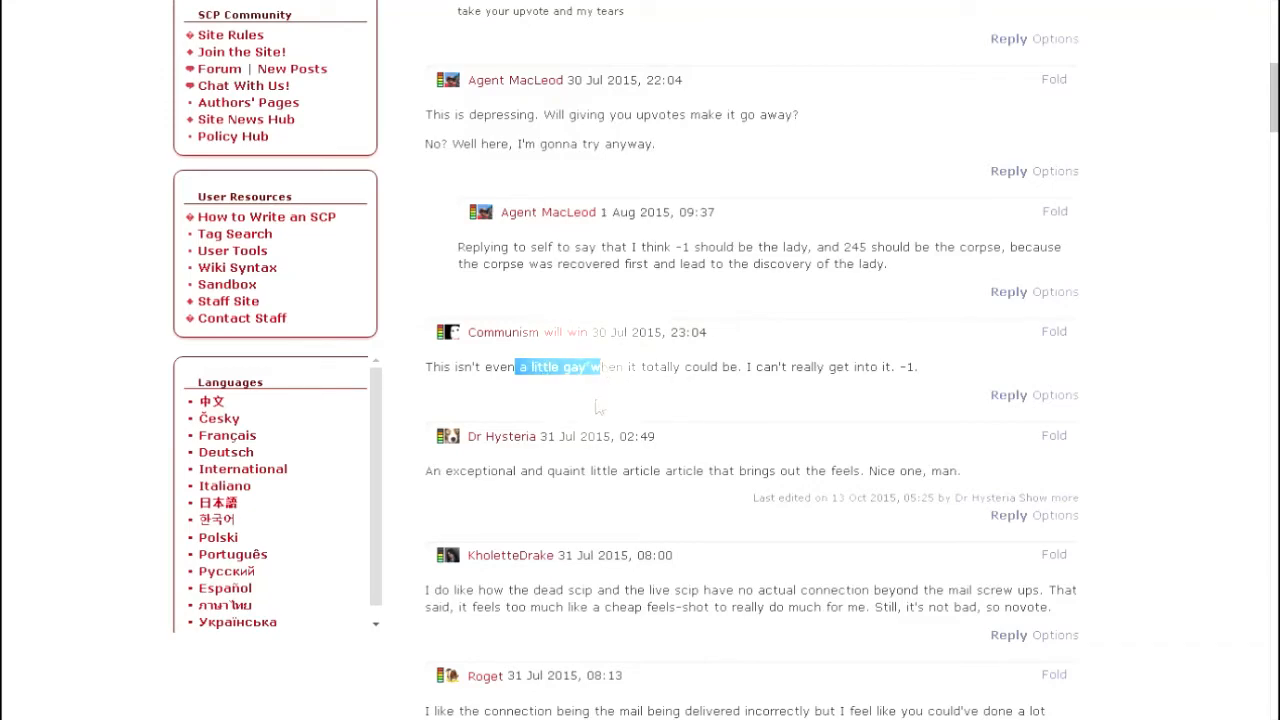
{"action": "left_click", "coordinate": [623, 380]}
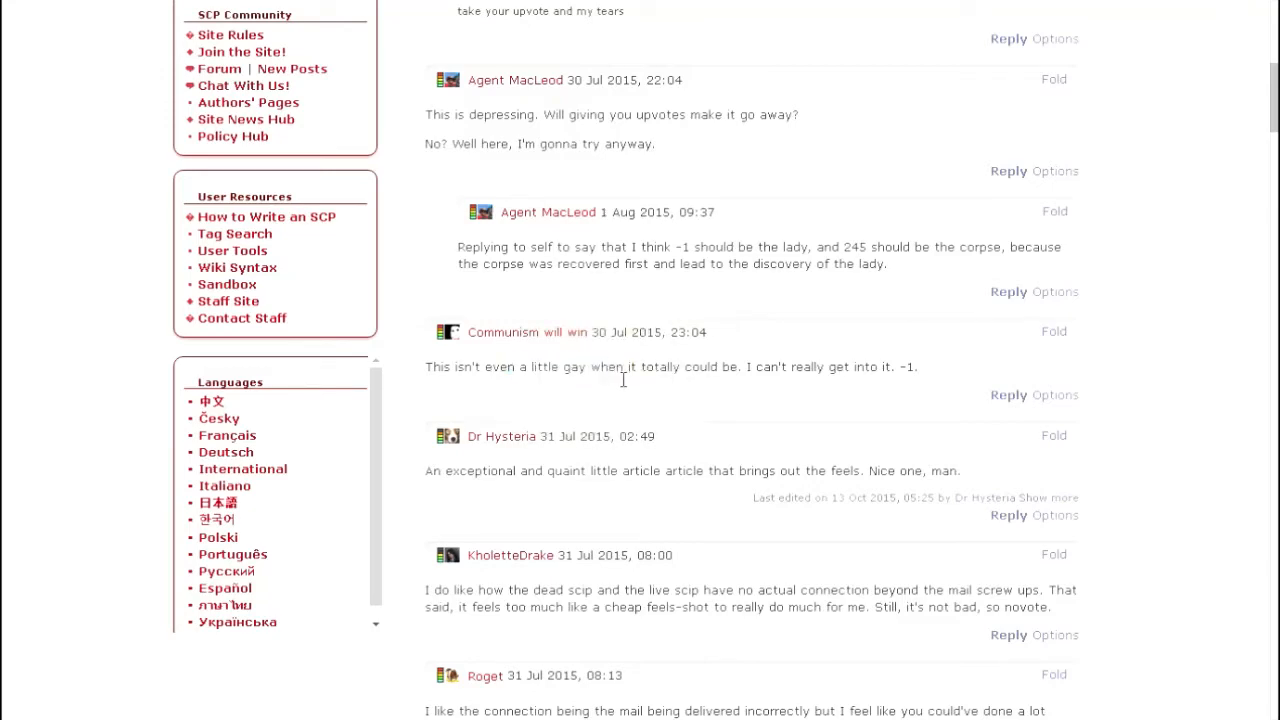
{"action": "scroll", "scroll_direction": "down", "scroll_amount": 3}
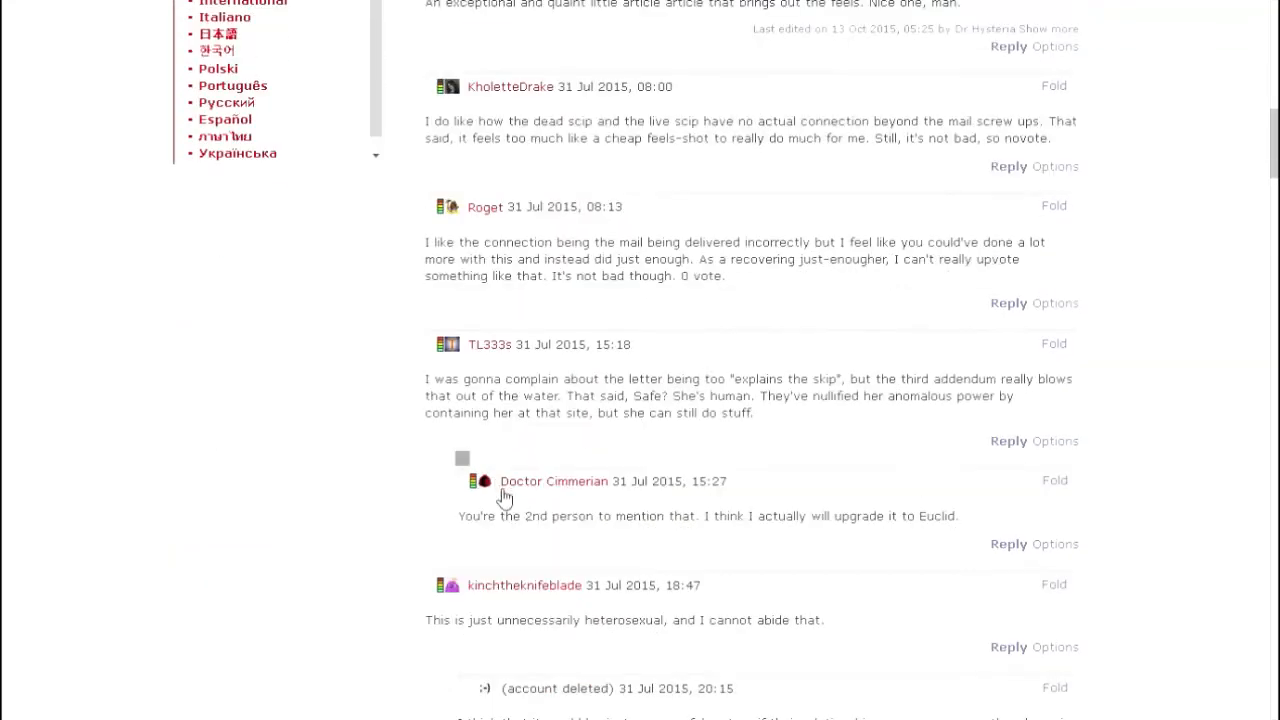
{"action": "left_click_drag", "start_coordinate": [483, 515], "coordinate": [670, 515]}
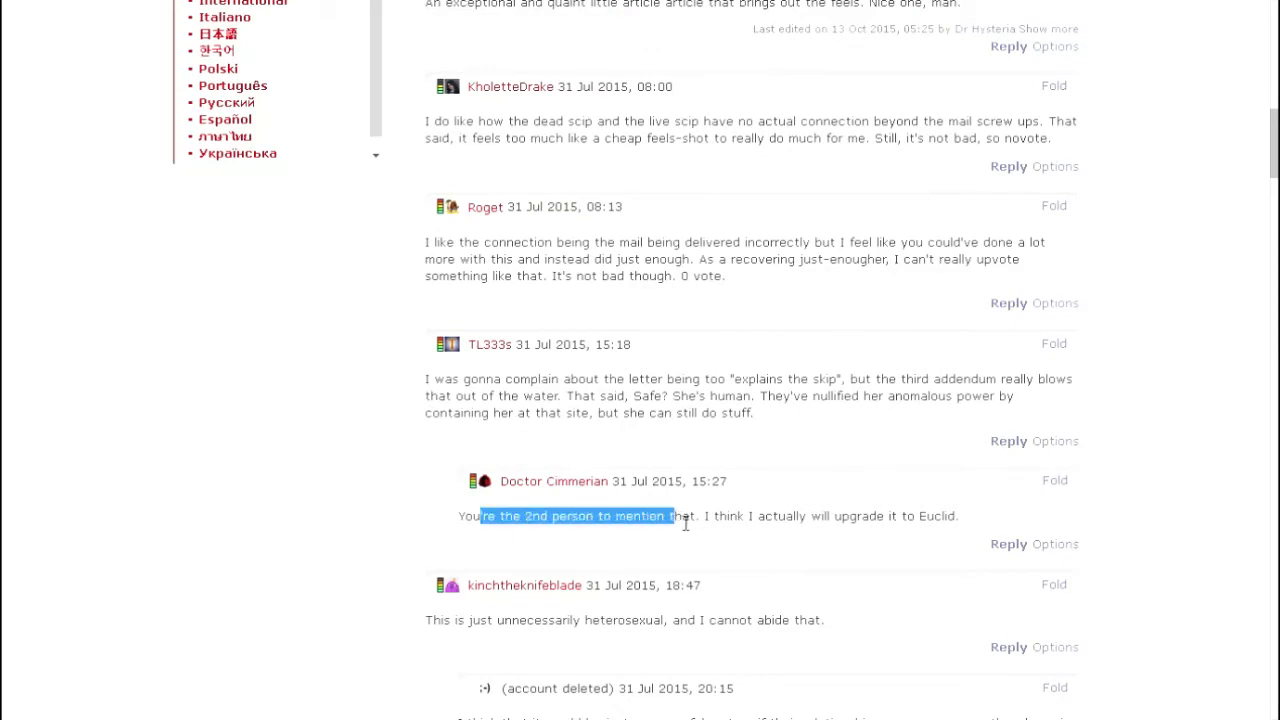
{"action": "scroll", "scroll_direction": "down", "scroll_amount": 3}
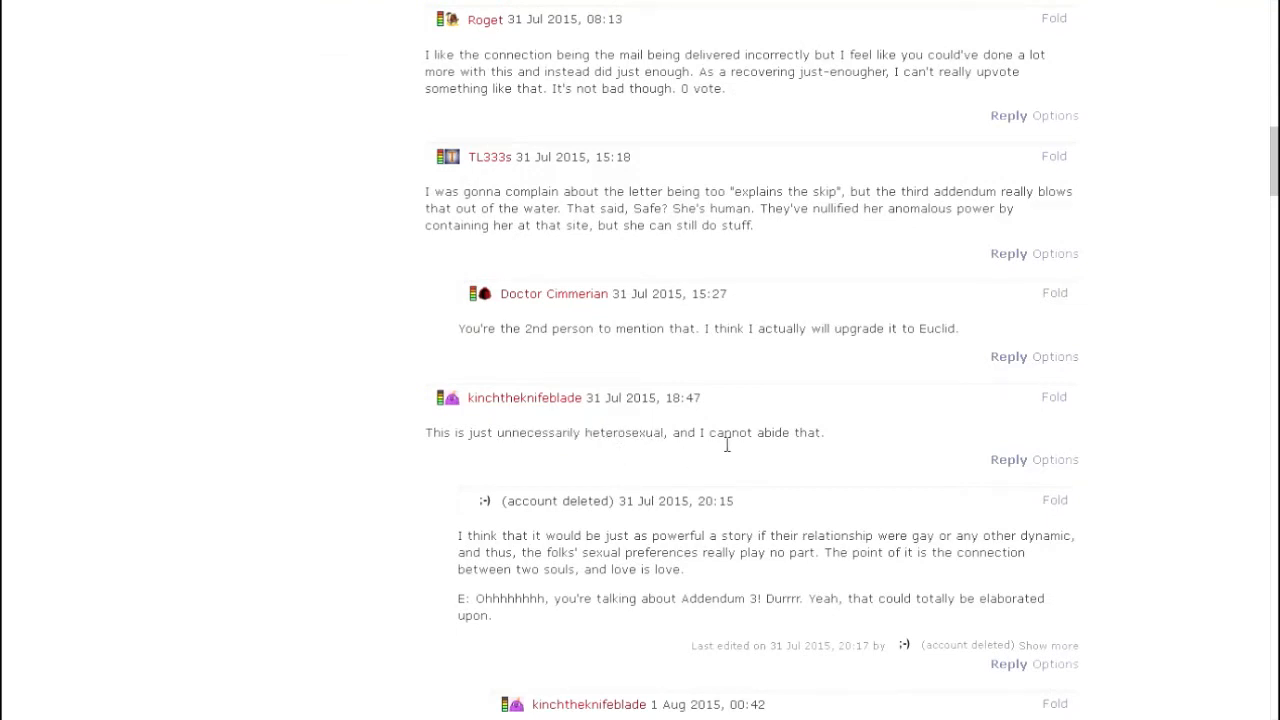
{"action": "scroll", "scroll_direction": "down", "scroll_amount": 3}
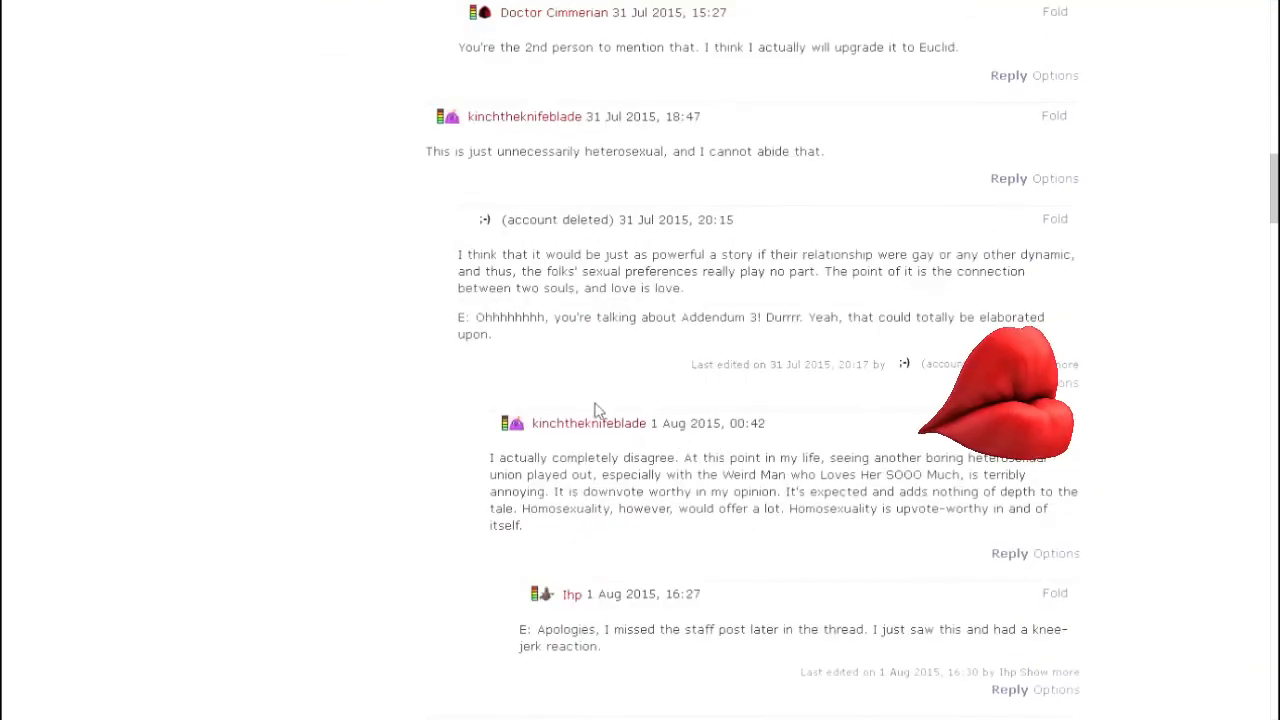
{"action": "scroll", "scroll_direction": "down", "scroll_amount": 3}
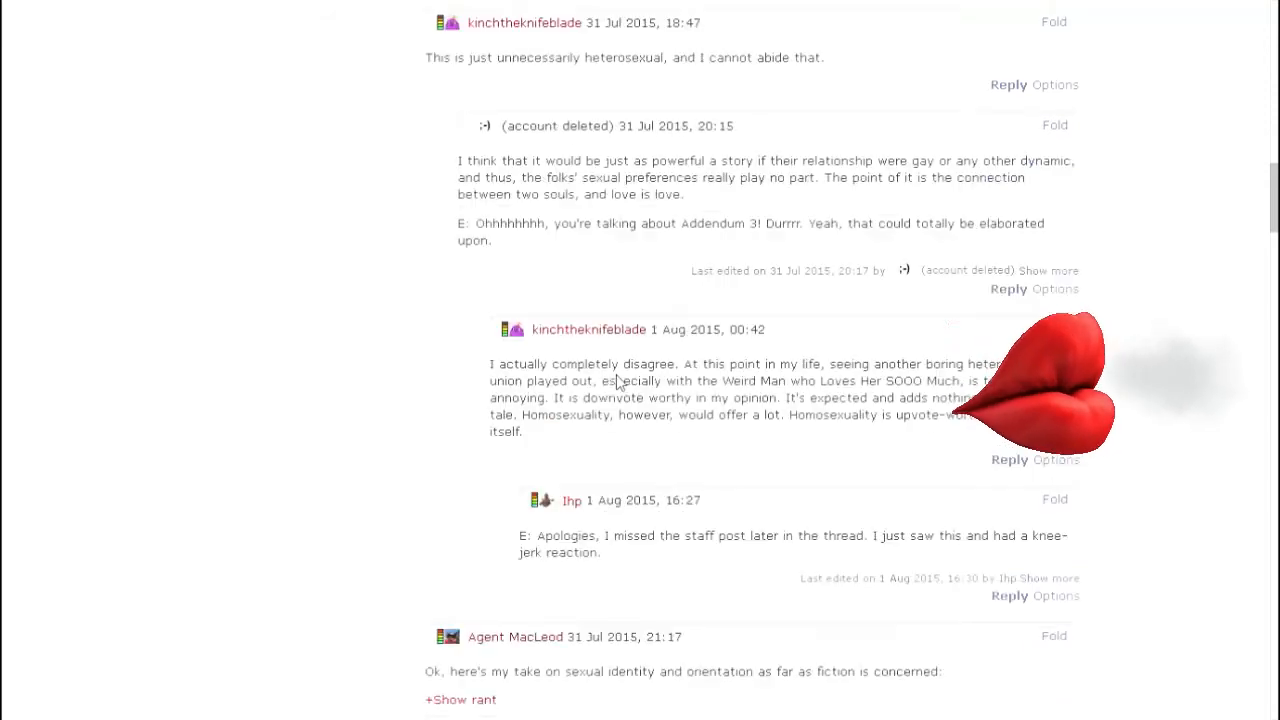
{"action": "scroll", "scroll_direction": "down", "scroll_amount": 3}
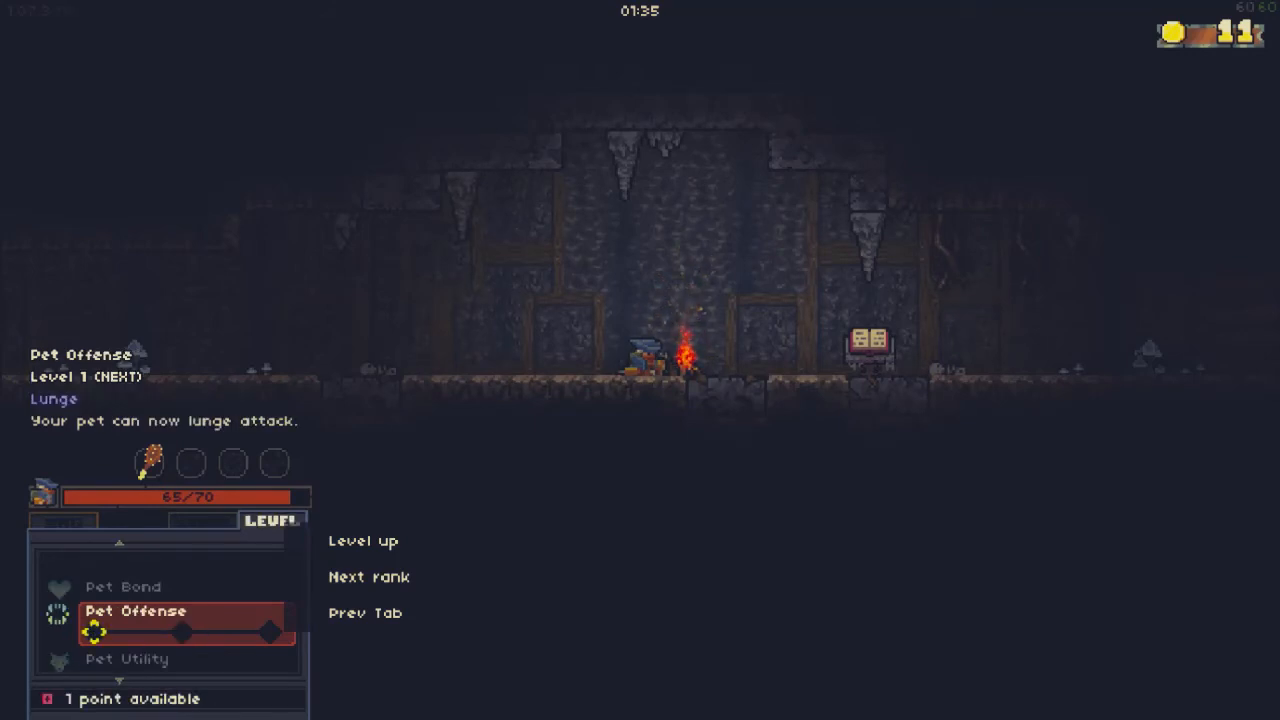
- Go back to SCP-2623 and open its +99 rating panel for voting
{"action": "left_click", "coordinate": [363, 540]}
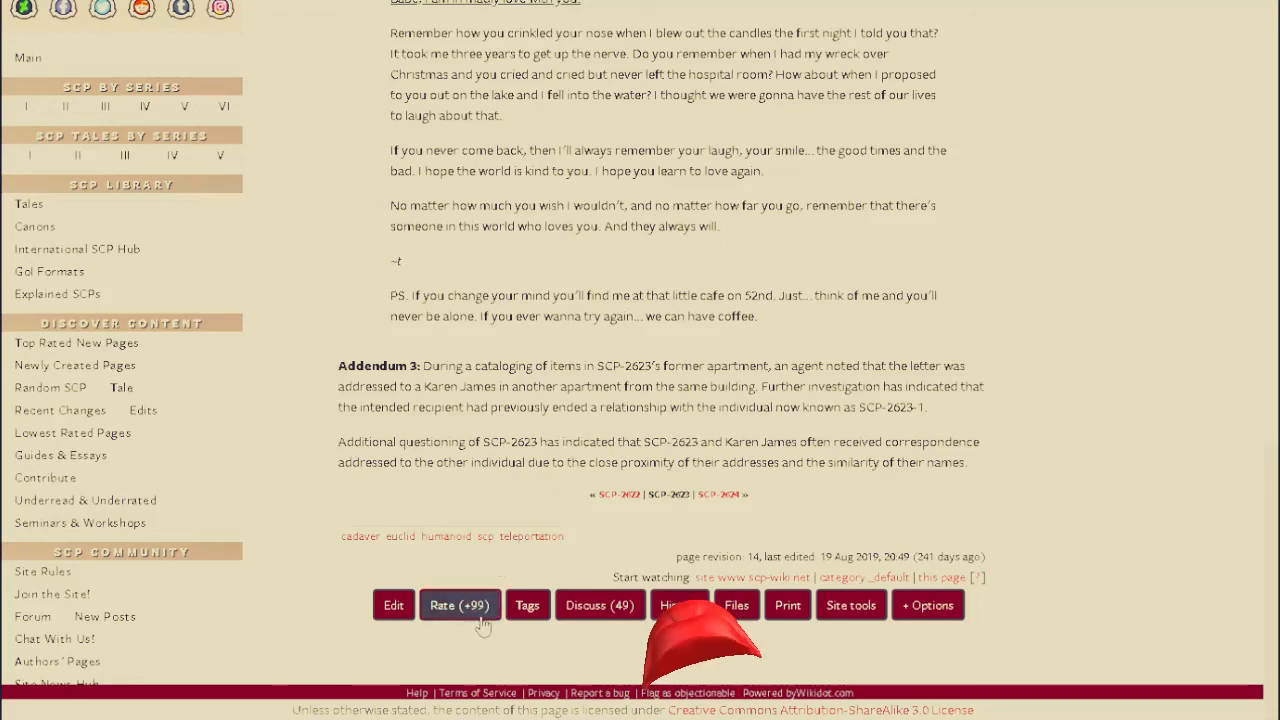
{"action": "left_click", "coordinate": [459, 605]}
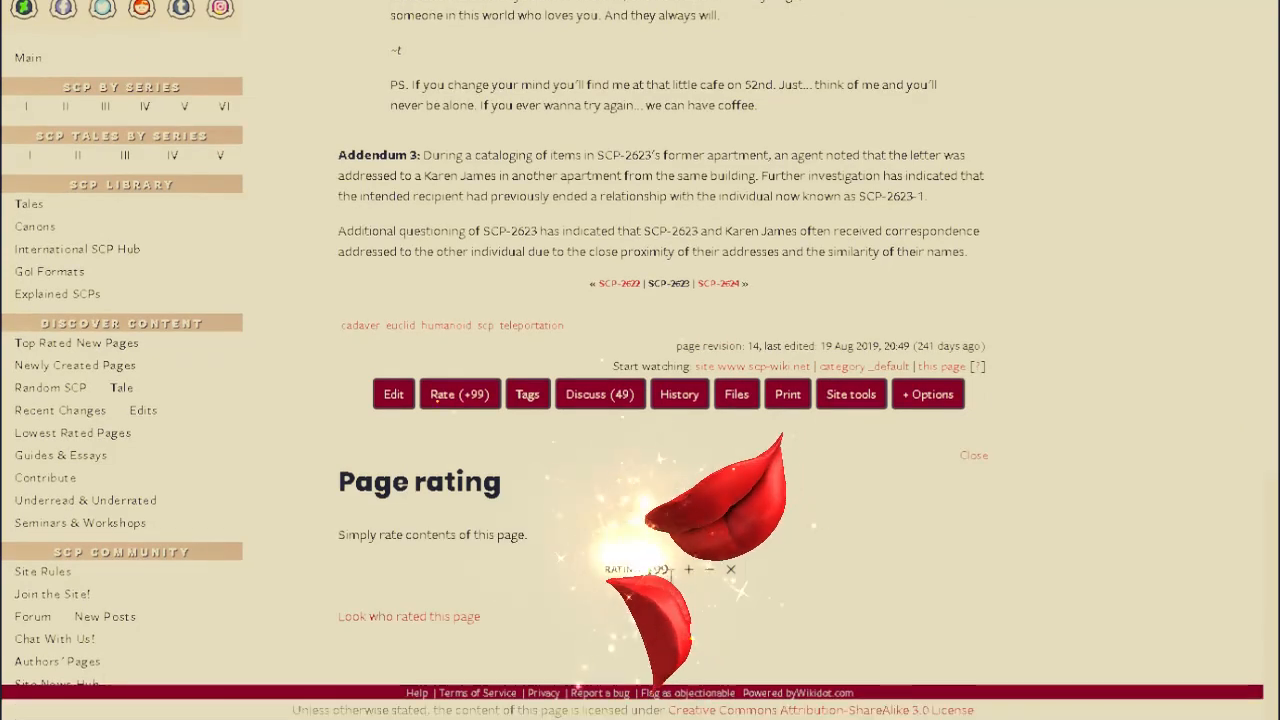